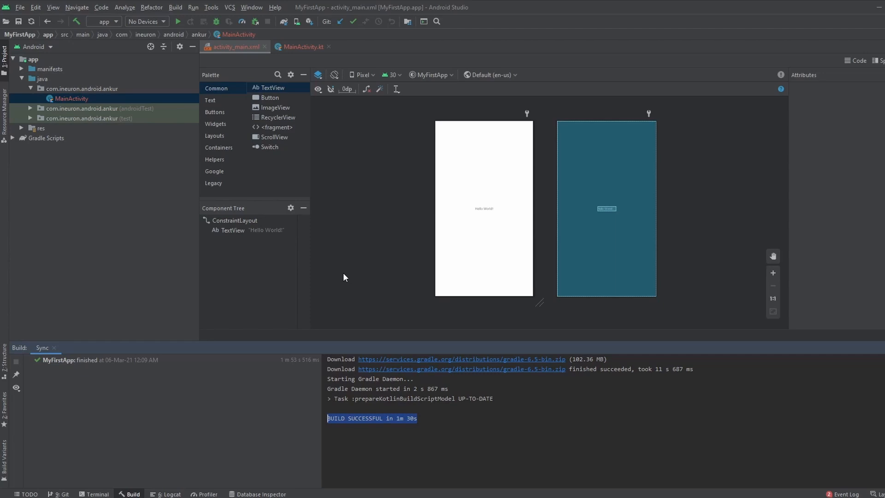
mouse_move(33, 370)
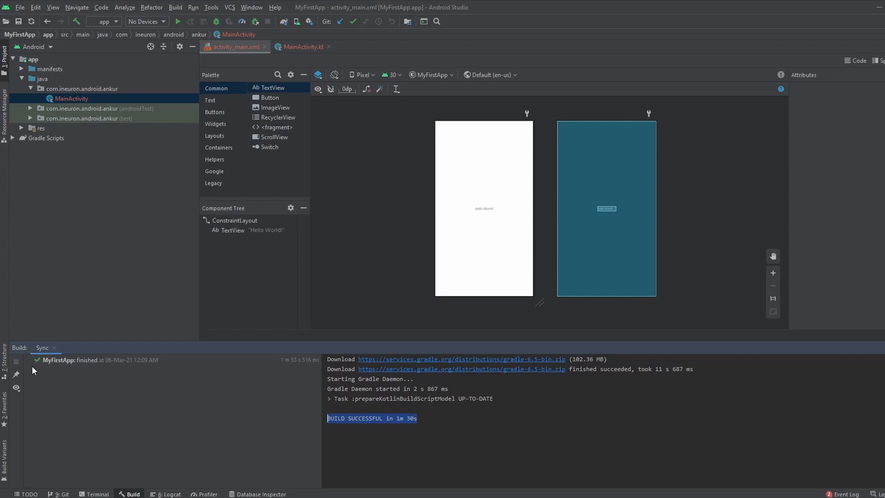
mouse_move(37, 365)
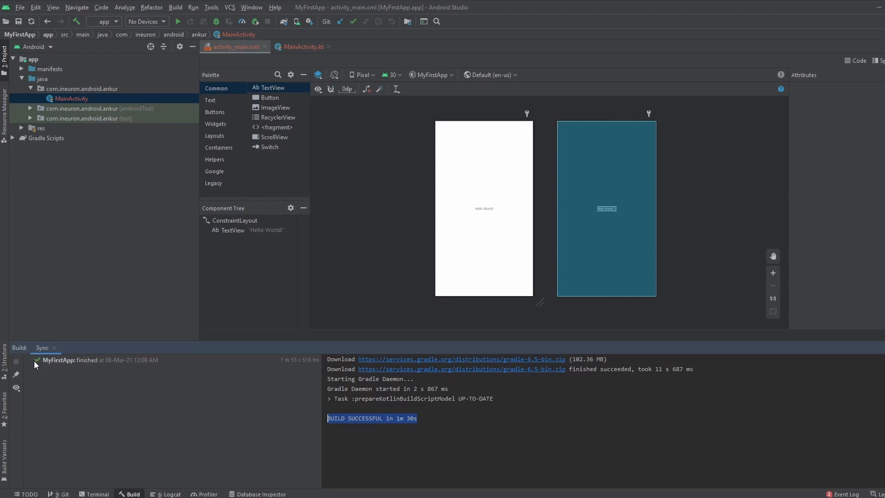
mouse_move(71, 375)
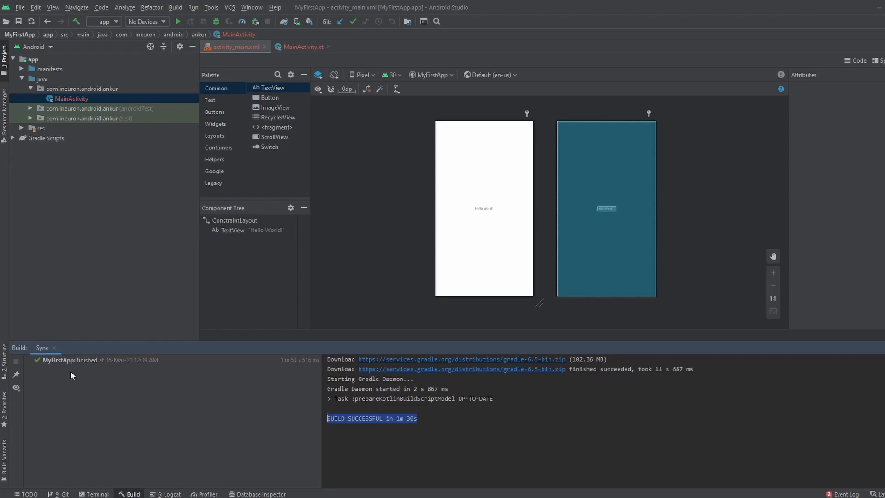
mouse_move(73, 373)
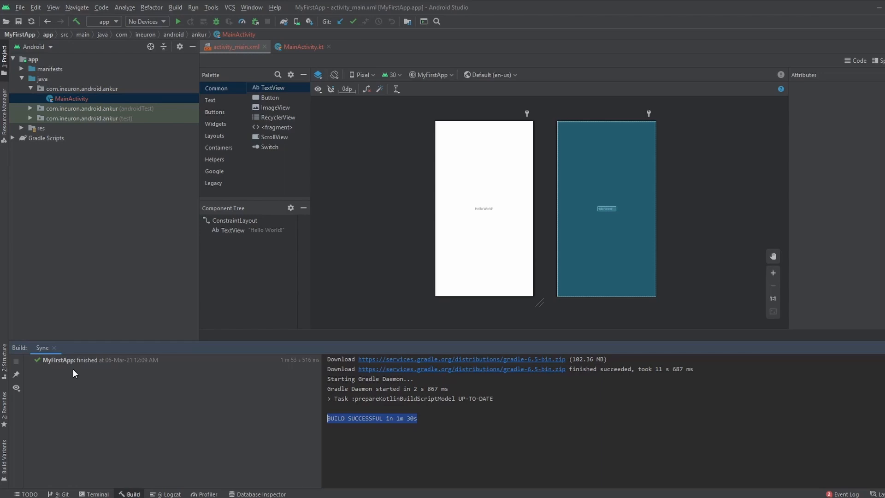
- View MainActivity.kt and expand res with its drawable, layout and mipmap folders in the project tree
click(303, 46)
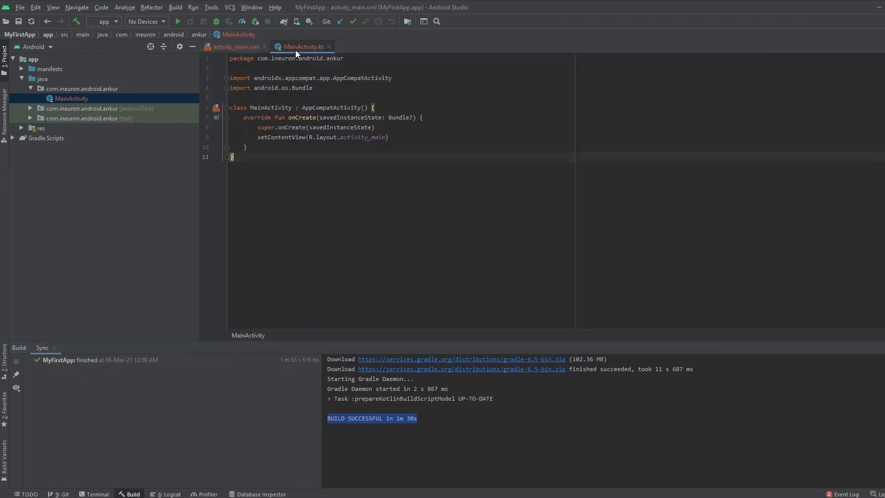
click(22, 127)
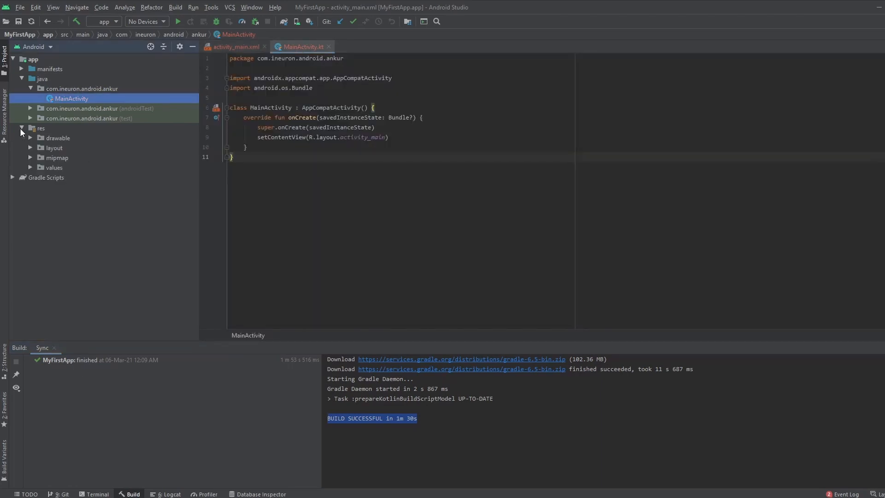
click(25, 138)
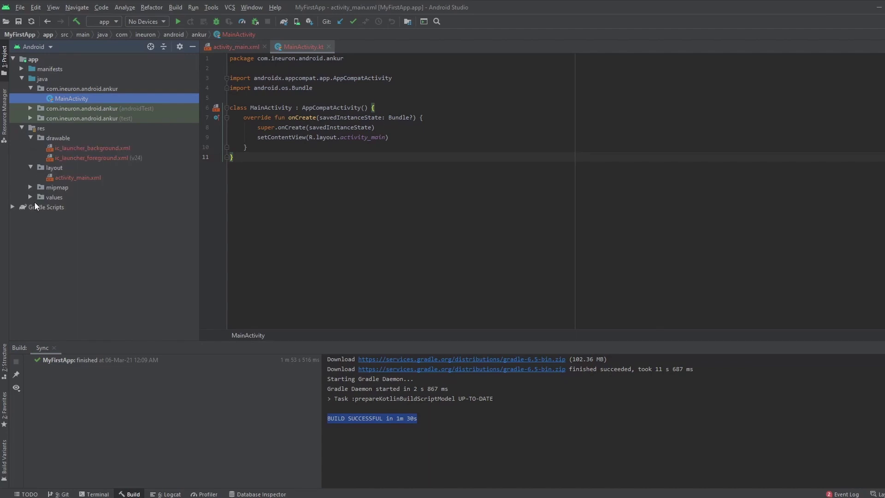
click(30, 187)
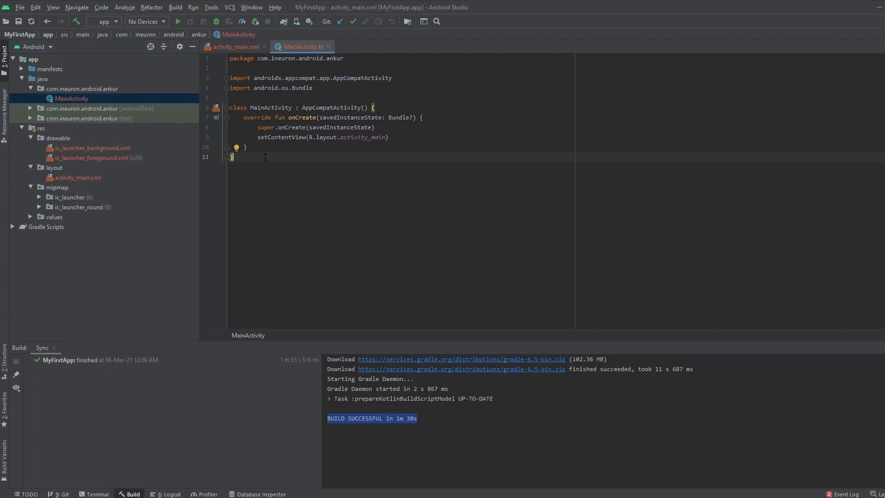
mouse_move(301, 174)
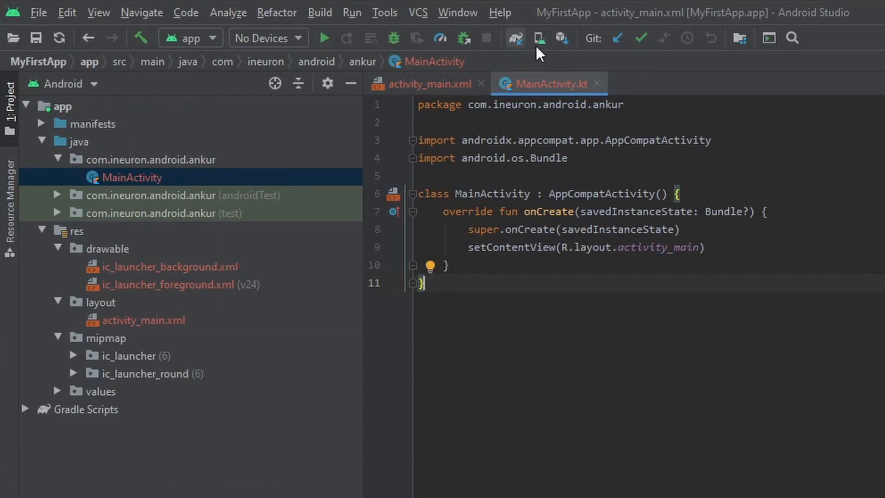
mouse_move(539, 38)
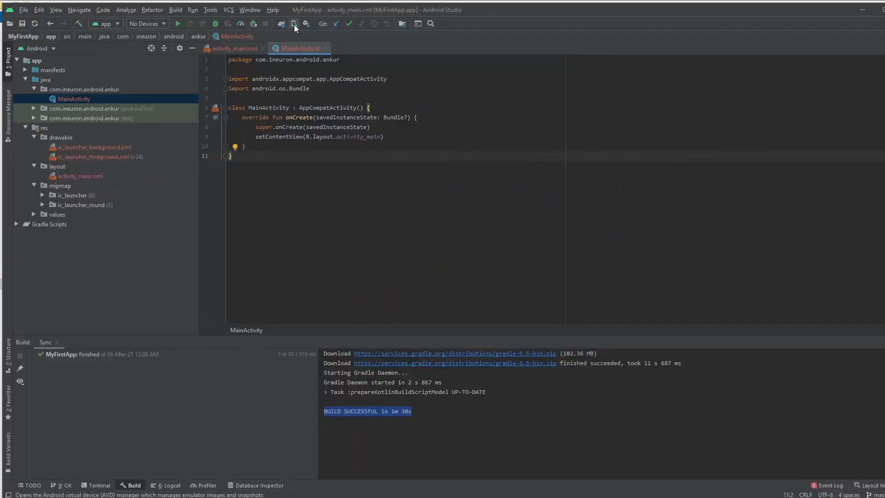
- Bring up the AVD Manager from the toolbar, showing no virtual devices yet
click(293, 24)
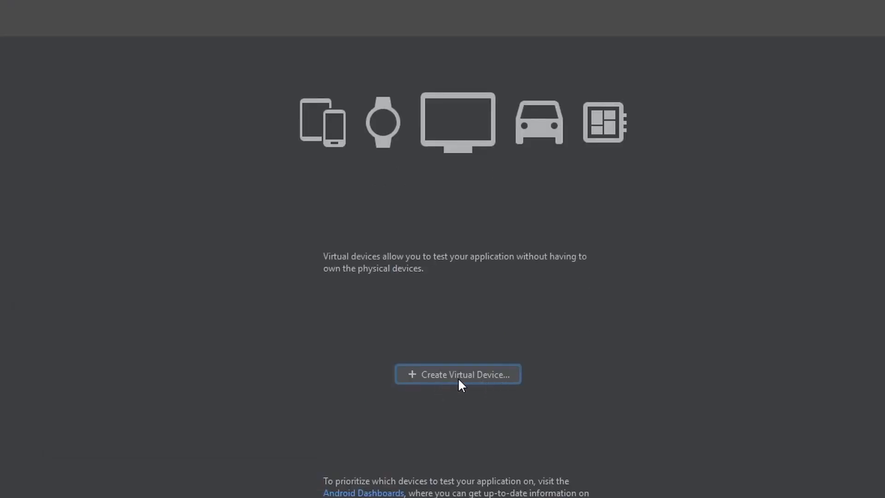
- Start a new virtual device, browse Automotive and Tablet categories, then return to Phone for the Pixel 2
click(458, 374)
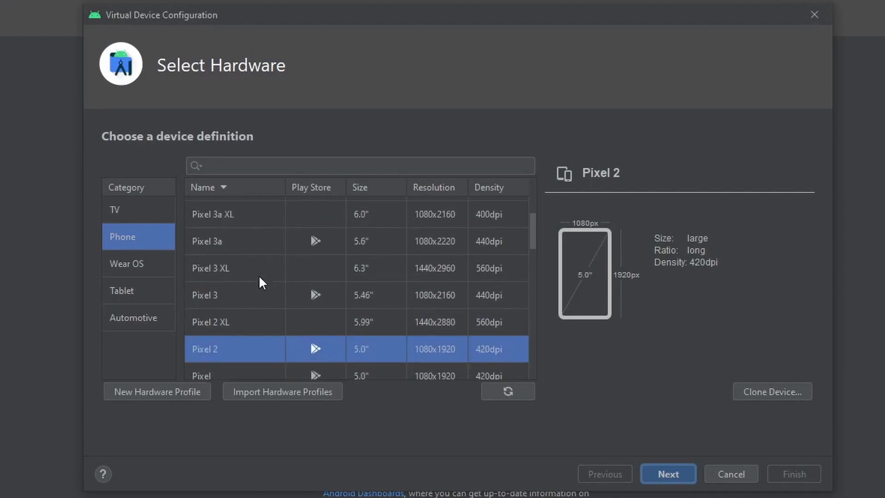
scroll(down, 3)
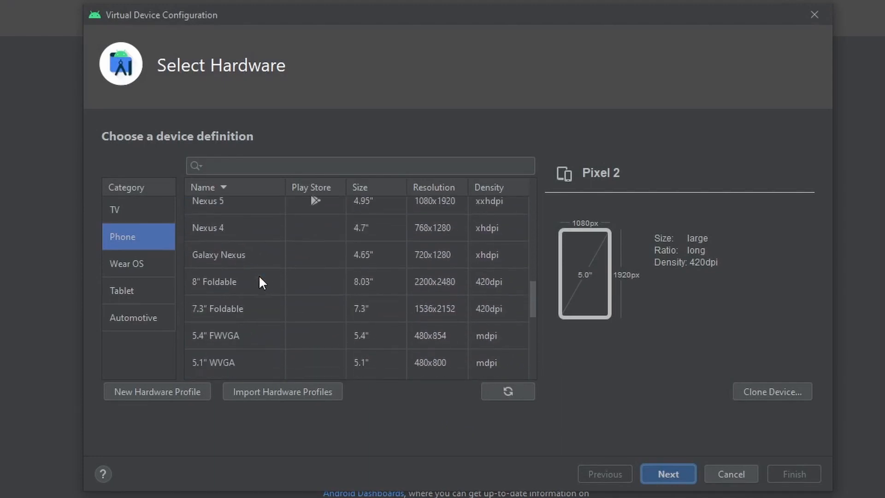
scroll(up, 3)
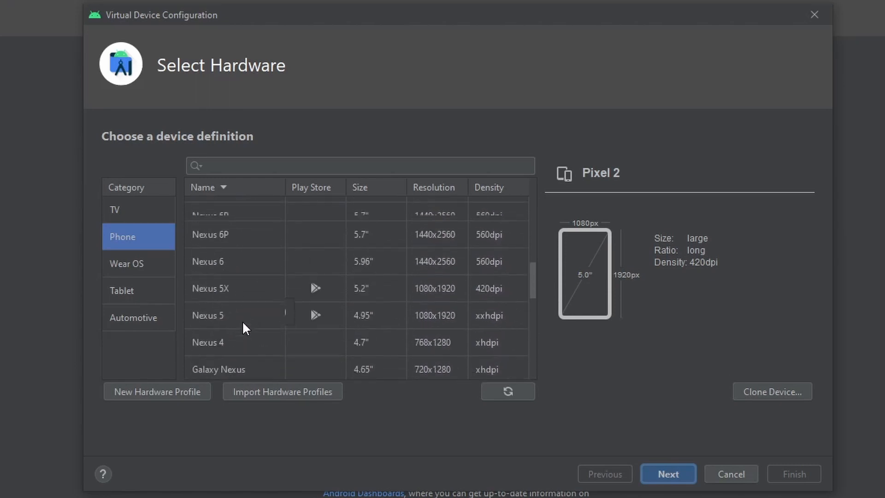
click(134, 317)
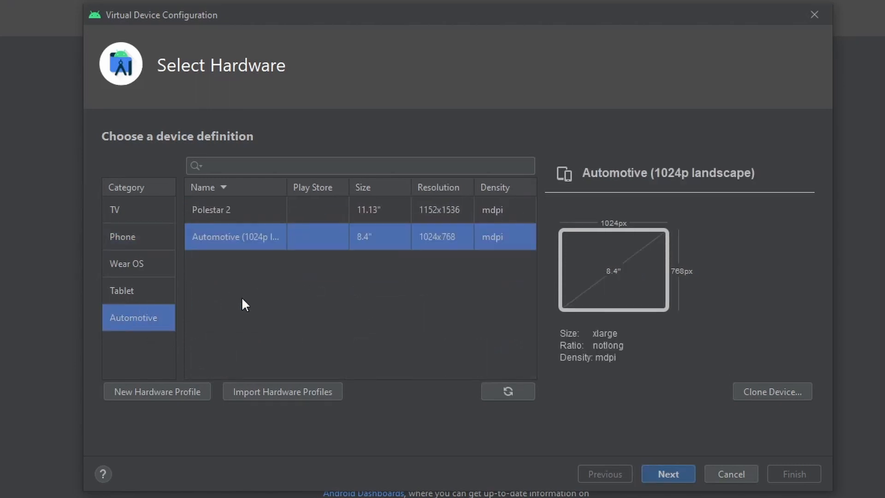
click(134, 290)
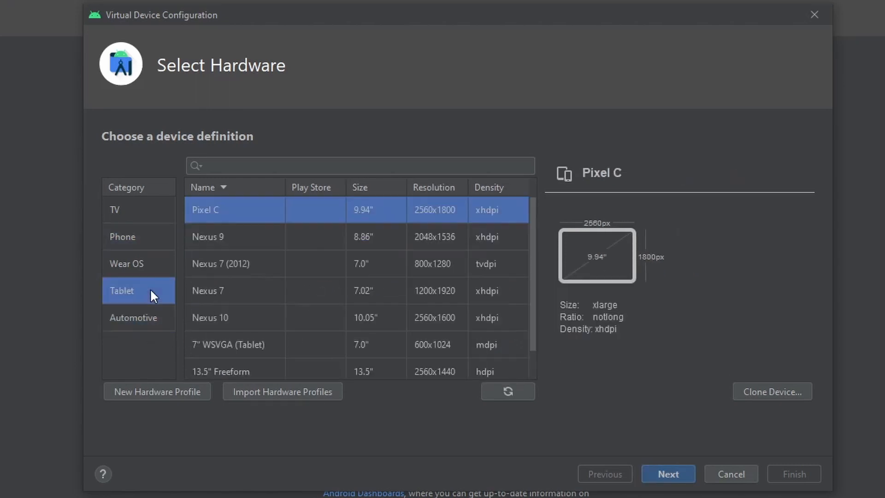
click(123, 236)
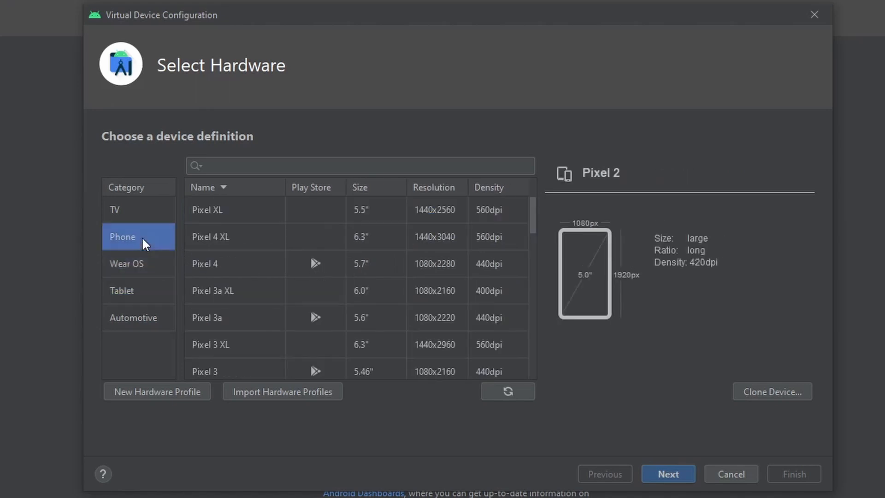
mouse_move(239, 304)
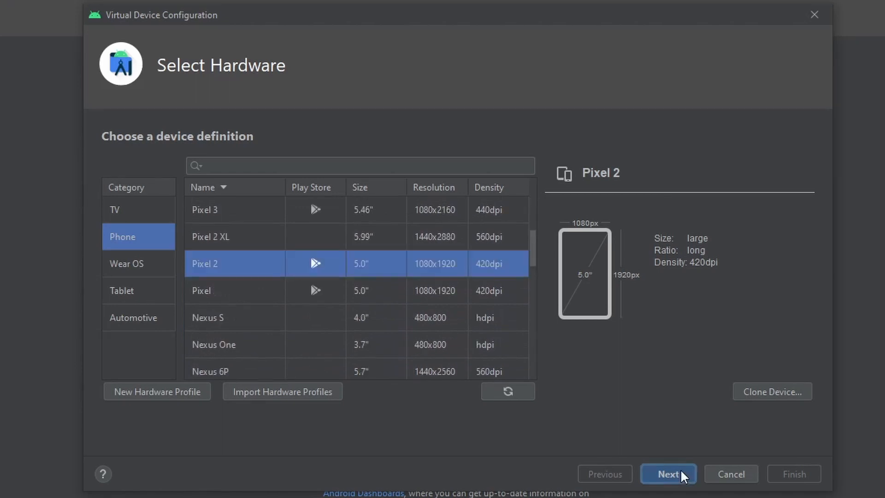
- Advance to System Image and start downloading the R (API 30) image under Recommended
click(667, 487)
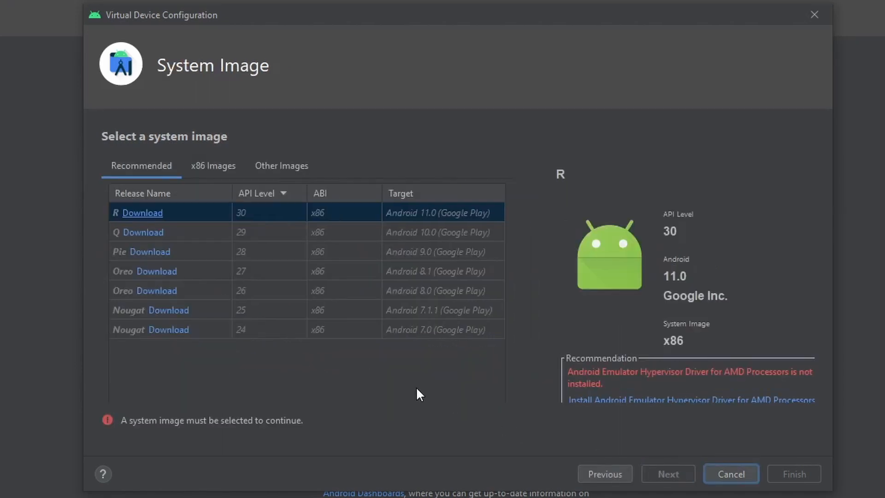
mouse_move(380, 382)
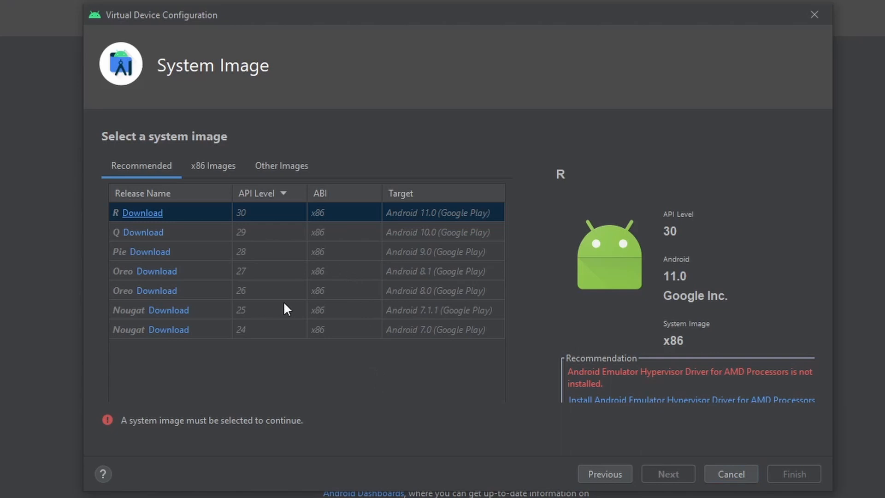
mouse_move(243, 284)
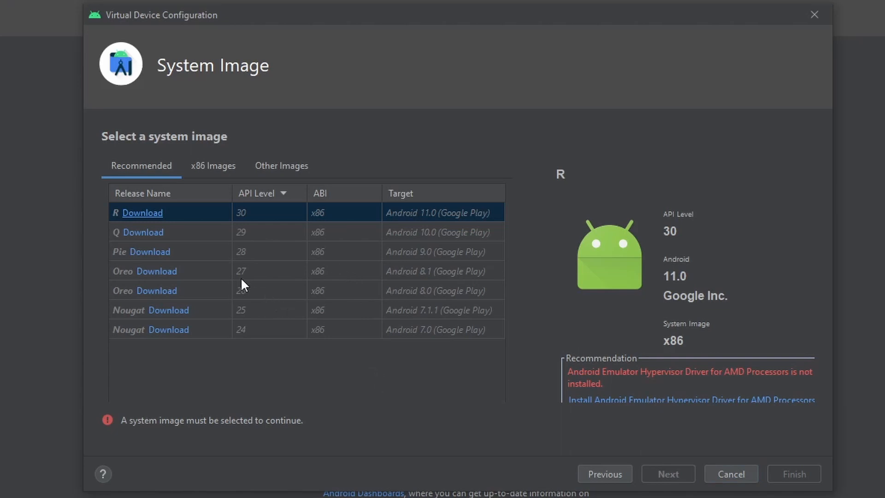
mouse_move(296, 279)
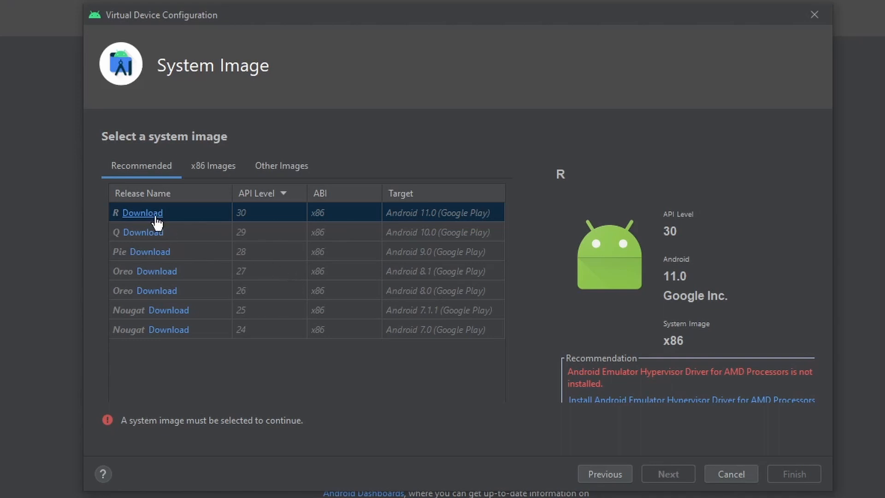
mouse_move(149, 215)
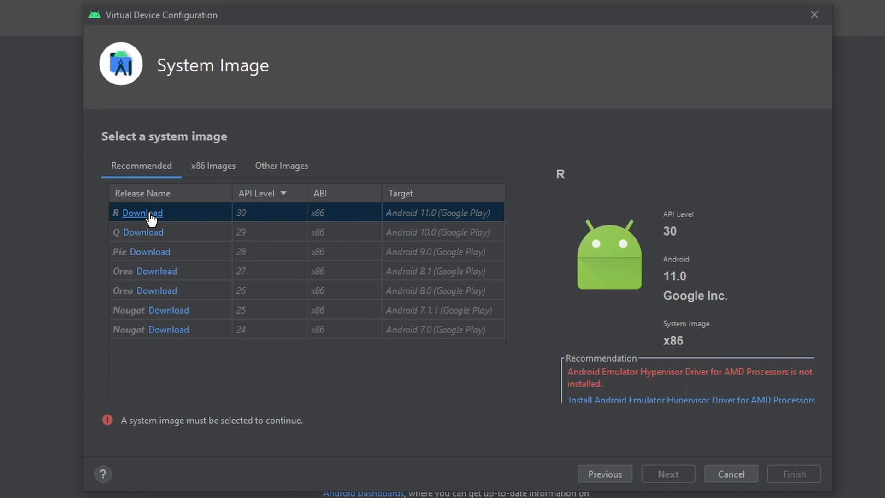
click(142, 212)
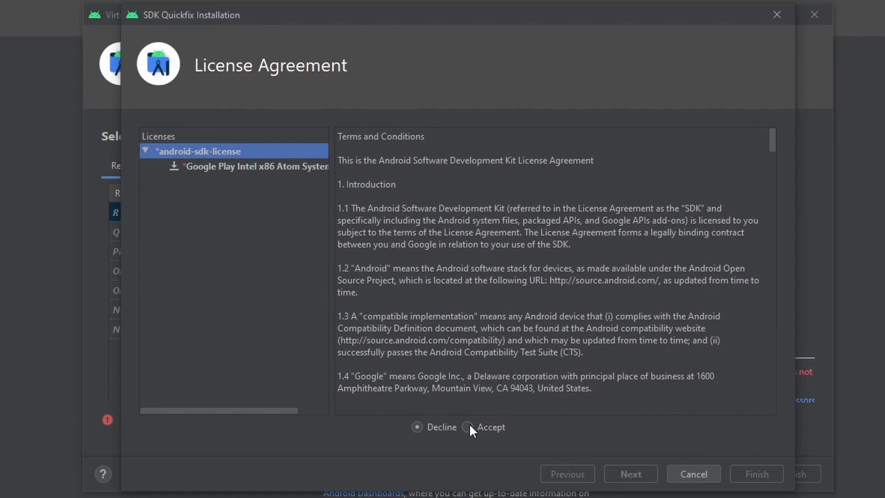
- Accept the SDK license, install the Android 11 Google Play x86 image and select the R row
click(468, 427)
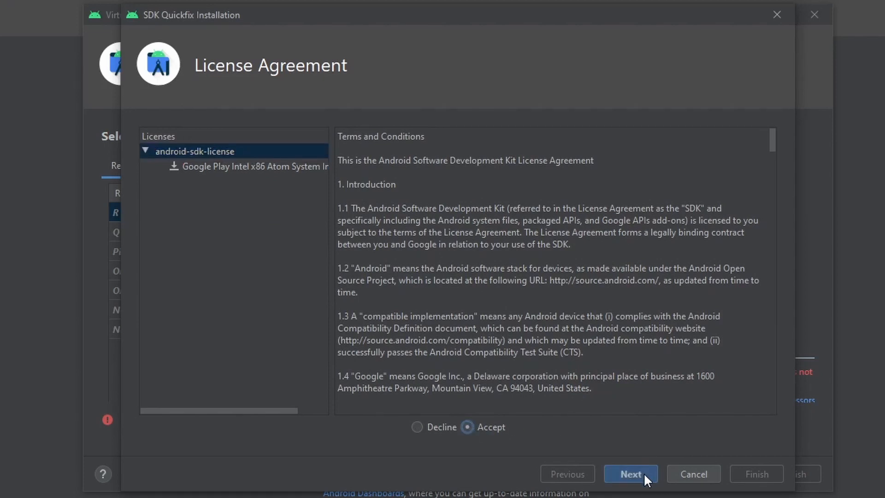
click(630, 474)
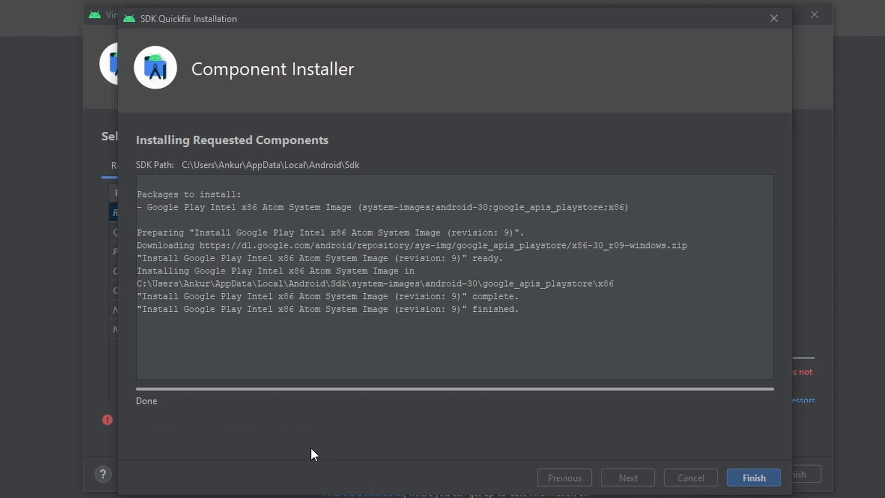
click(753, 478)
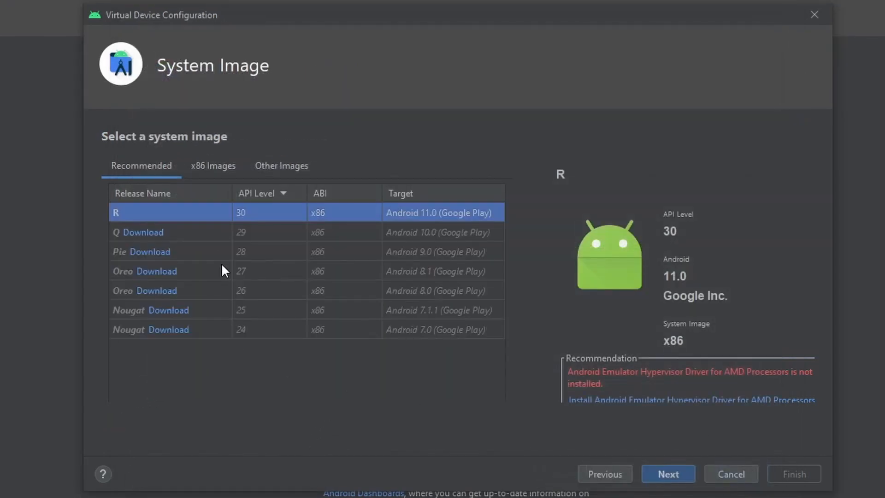
mouse_move(181, 221)
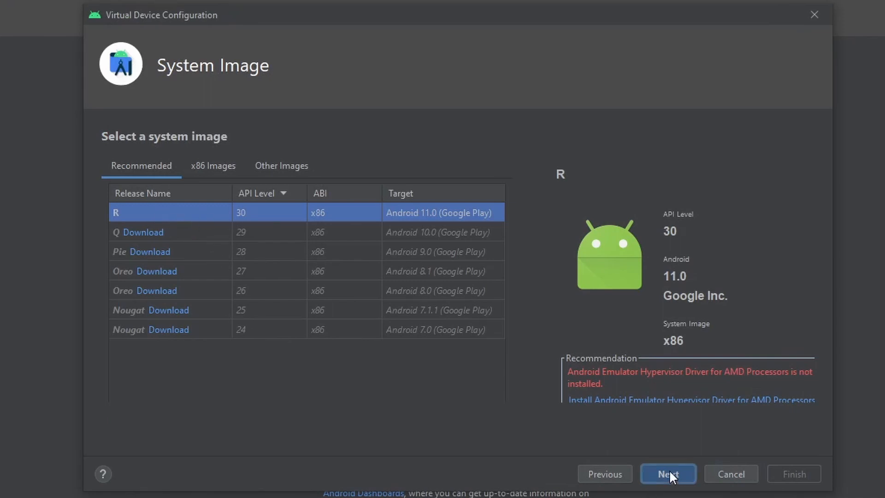
- Verify the AVD name Pixel 2 API 30 in portrait and finish creating the device
click(668, 474)
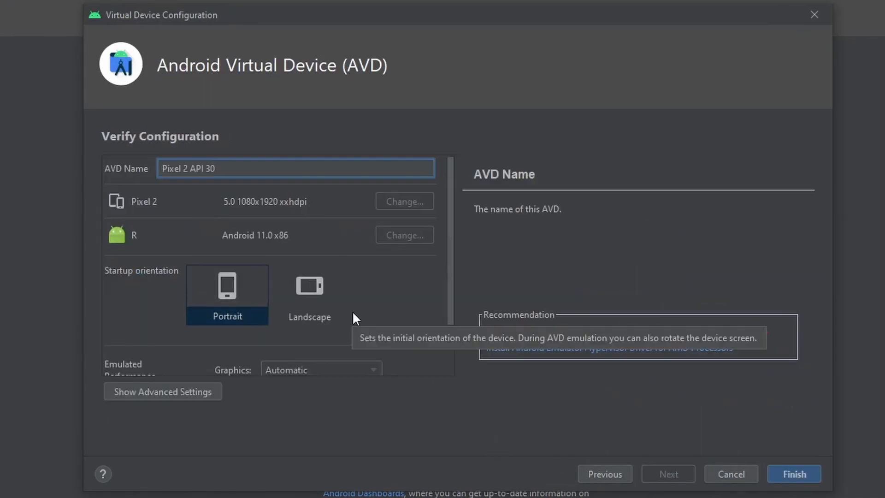
scroll(down, 3)
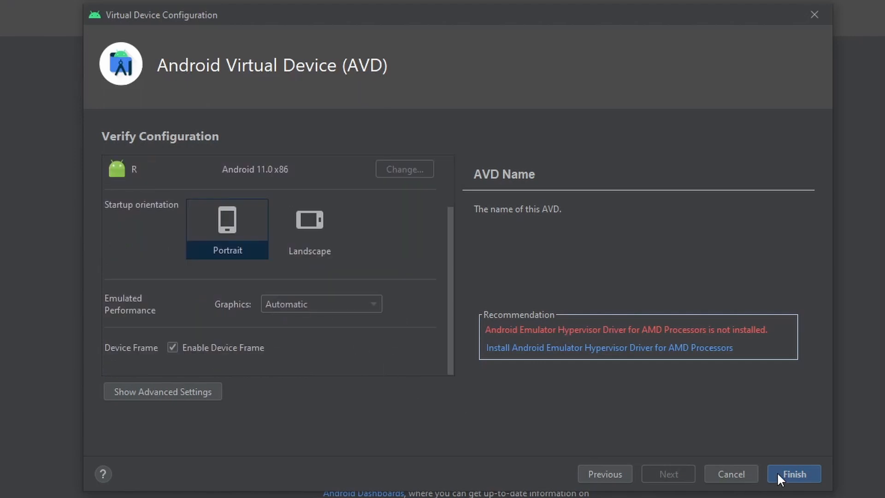
click(794, 474)
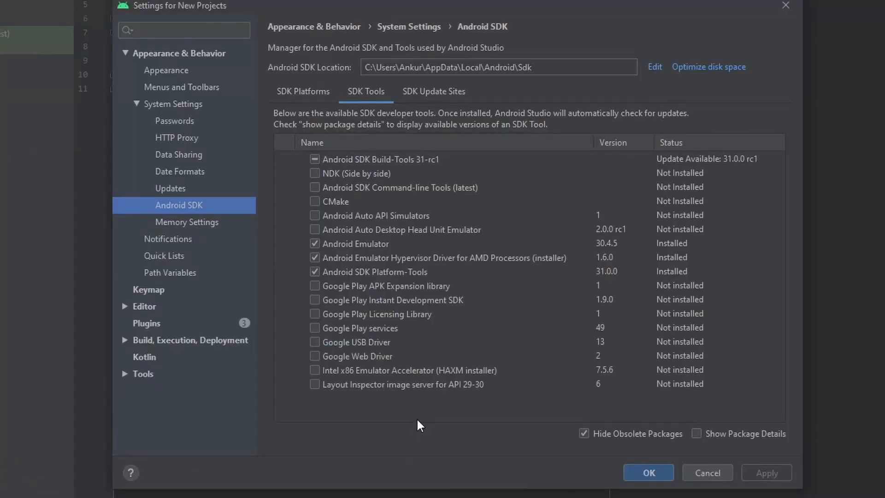
mouse_move(399, 428)
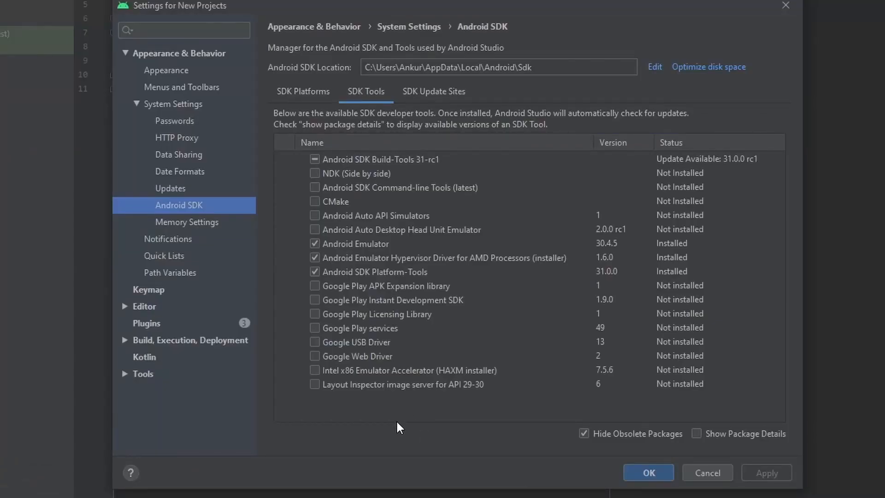
mouse_move(332, 380)
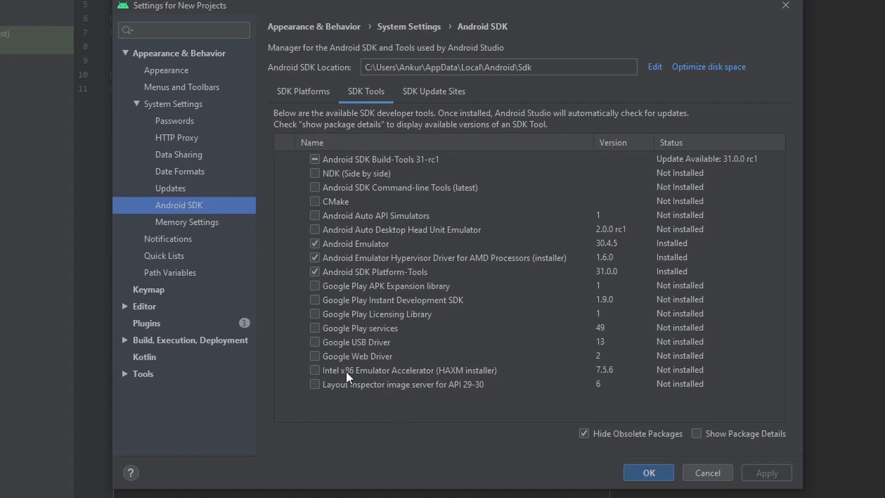
mouse_move(375, 378)
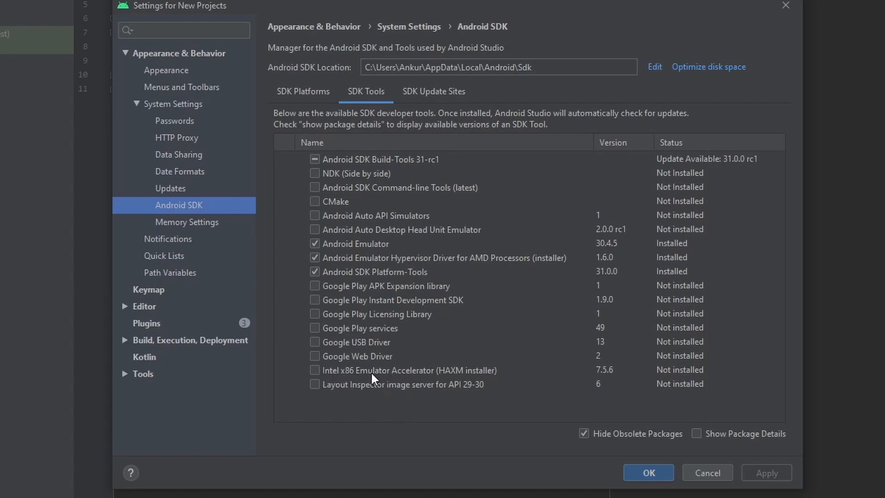
mouse_move(590, 381)
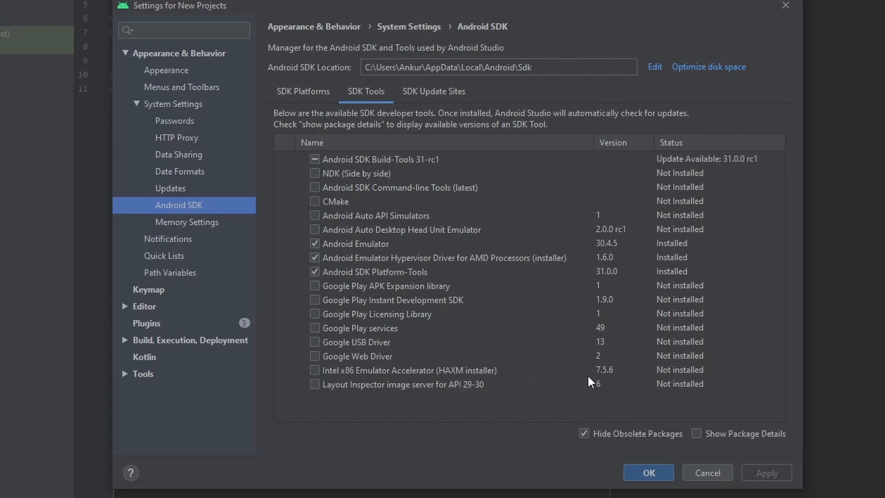
mouse_move(446, 376)
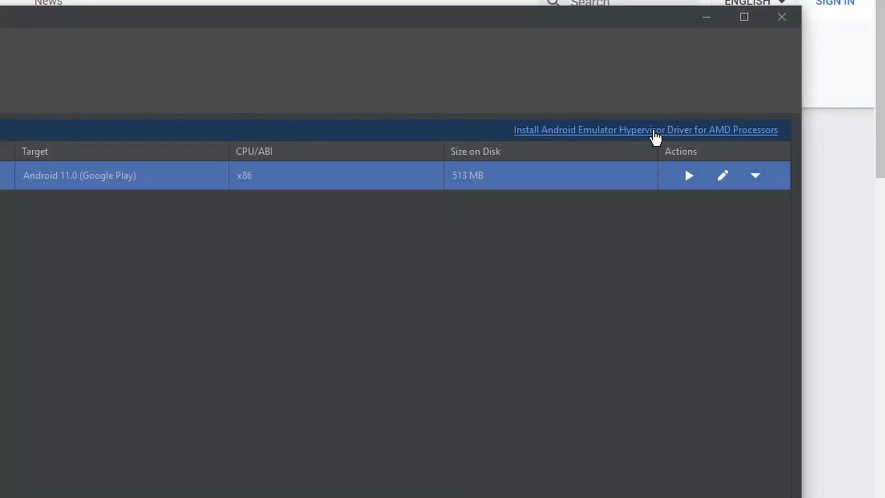
mouse_move(654, 134)
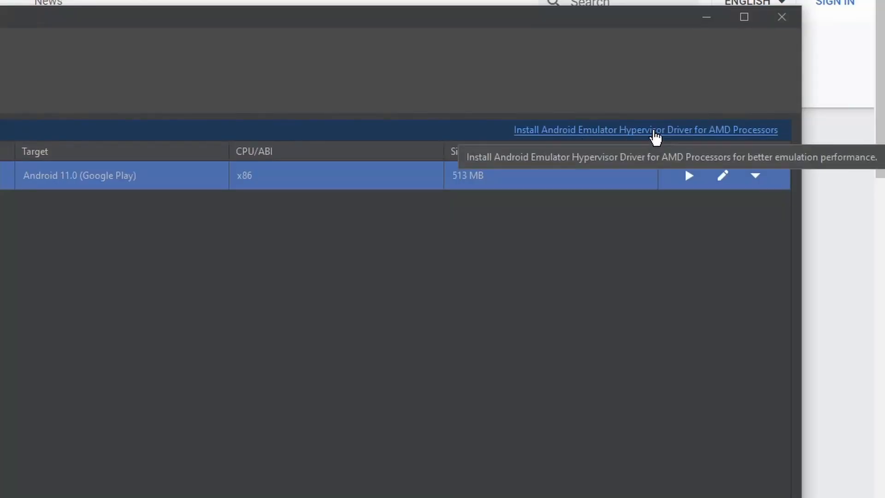
- Launch the AMD hypervisor driver installer from Device Manager and proceed, then move to Command Prompt
click(646, 129)
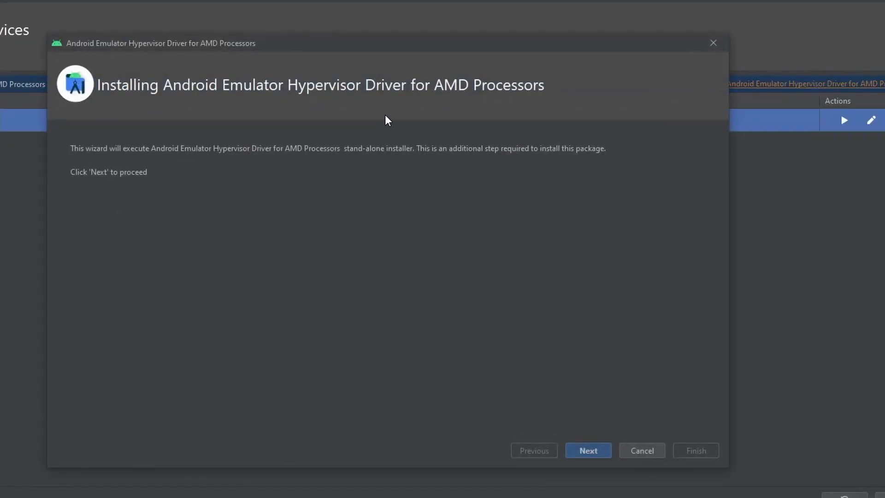
mouse_move(378, 398)
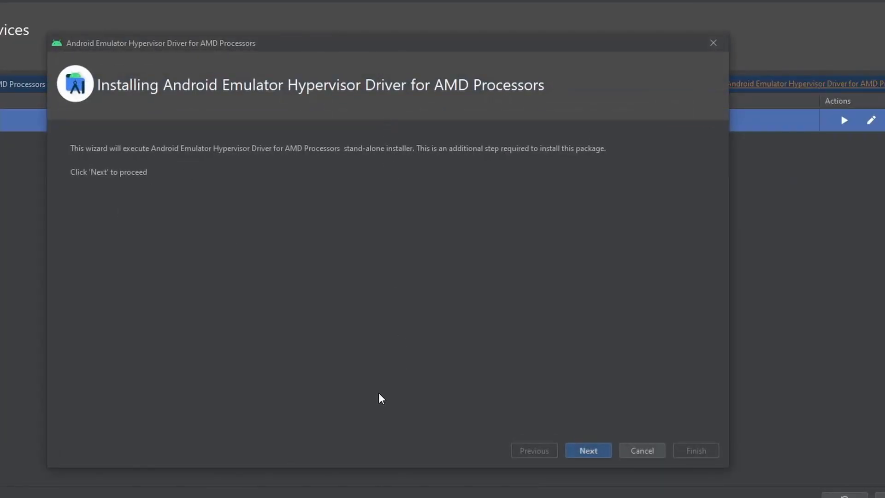
mouse_move(393, 410)
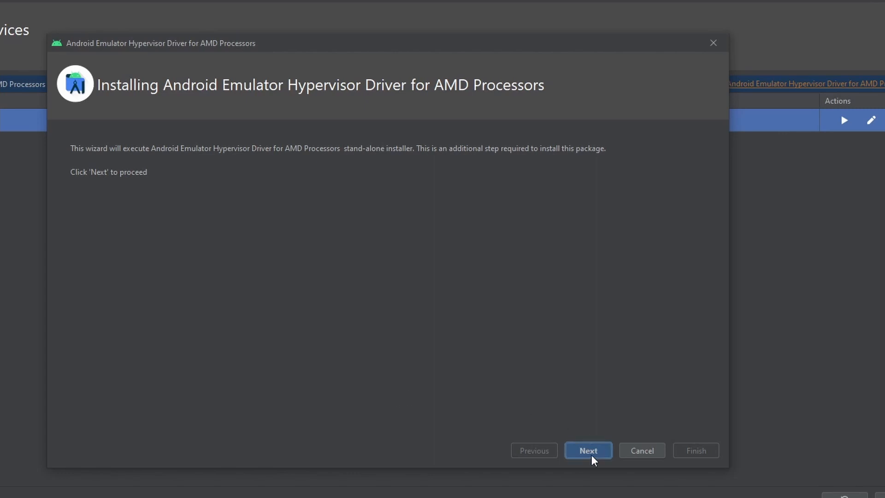
click(588, 449)
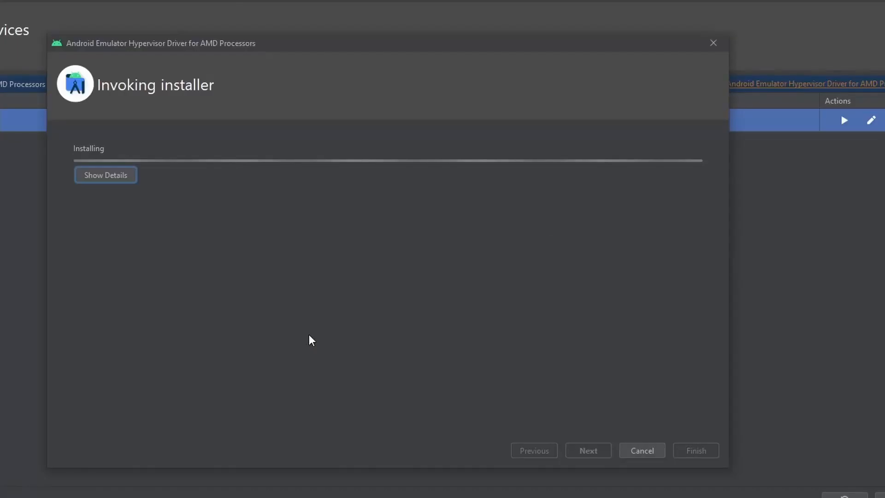
click(105, 175)
text(systeminf)
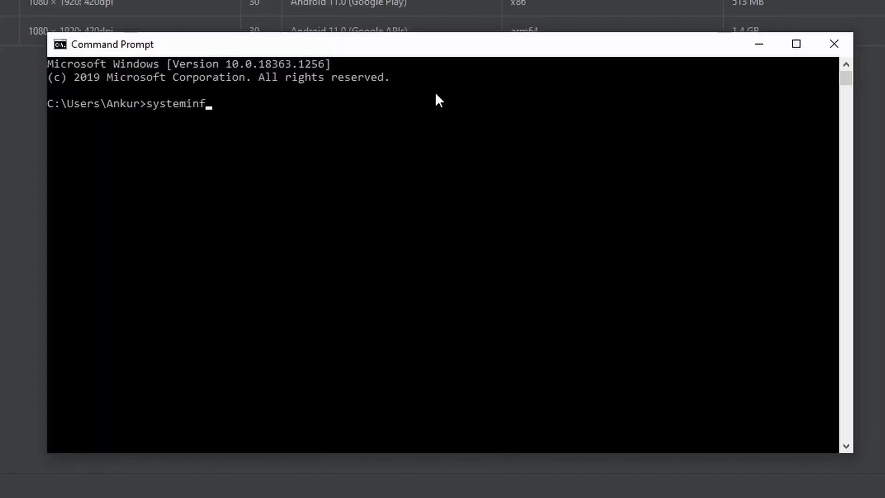
- Run systeminfo and read the Hyper-V Requirements showing virtualization not enabled in firmware
key(Enter)
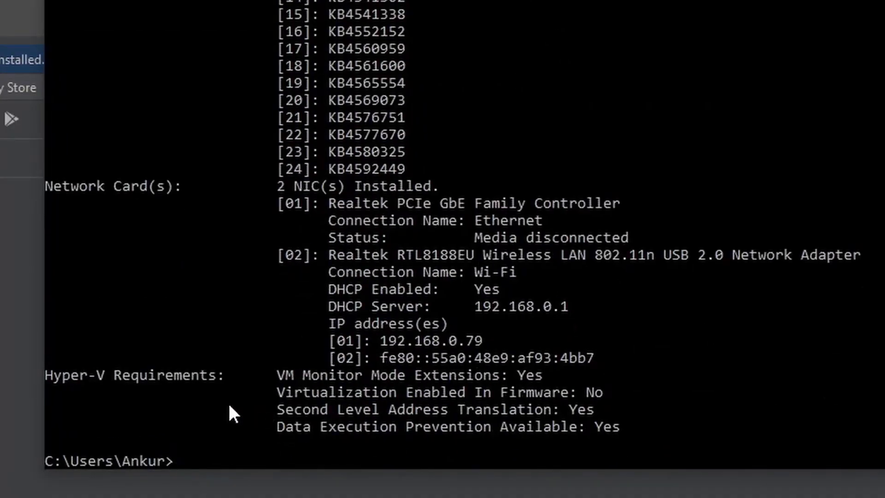
mouse_move(165, 426)
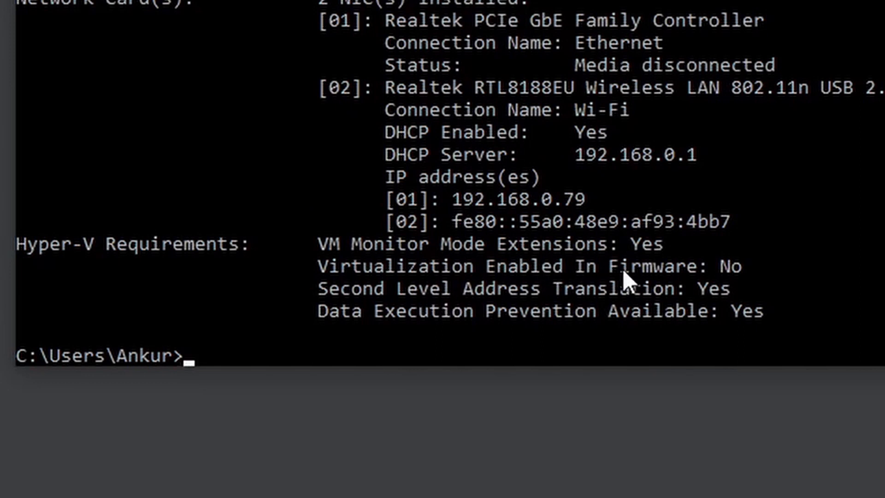
mouse_move(740, 280)
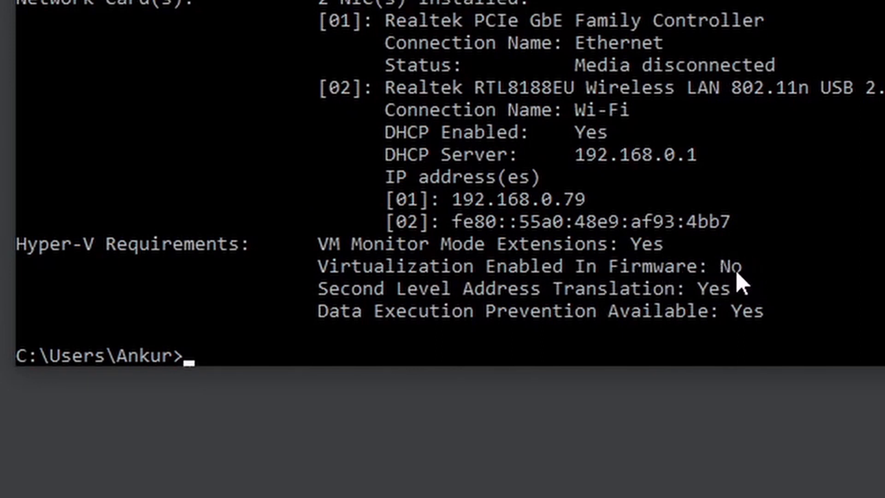
mouse_move(730, 278)
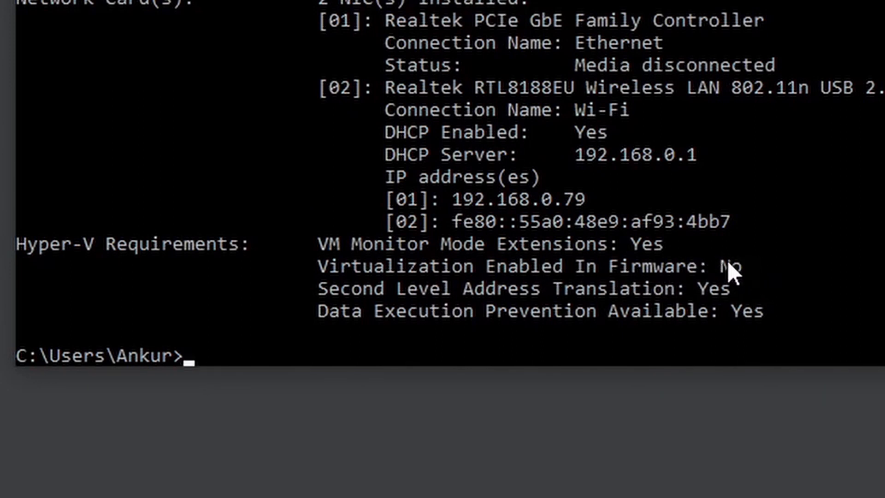
mouse_move(750, 293)
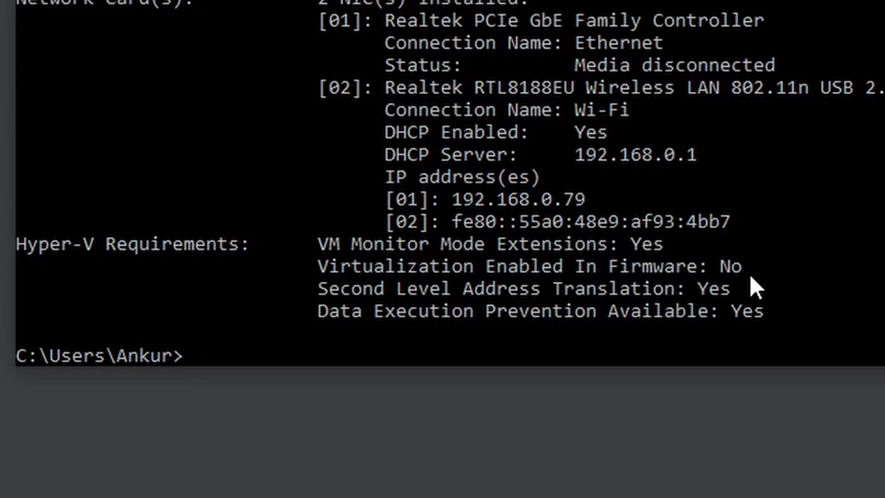
mouse_move(697, 278)
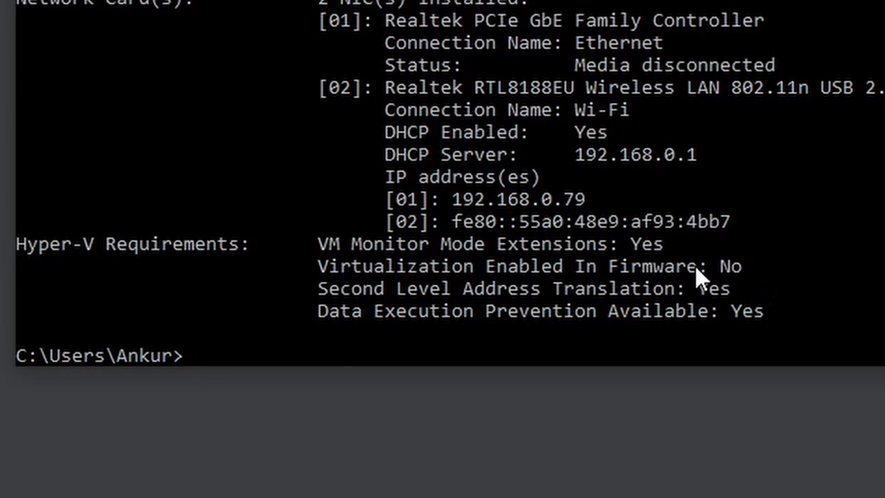
mouse_move(737, 284)
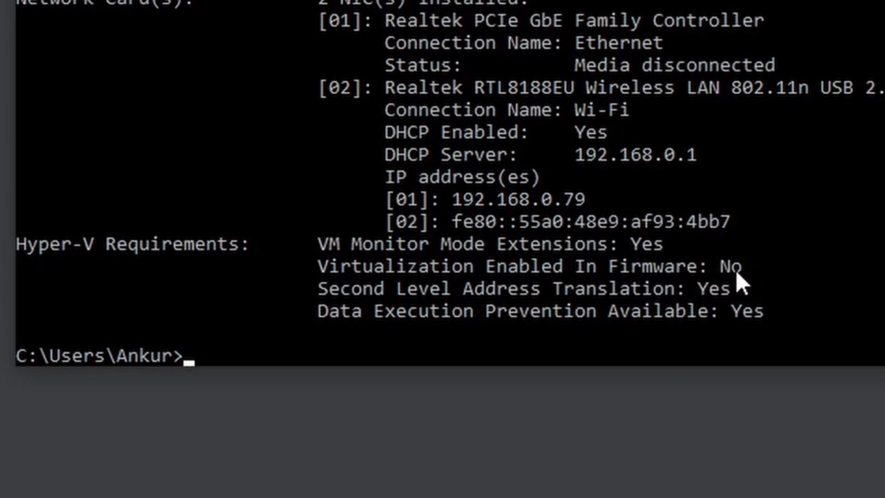
mouse_move(656, 258)
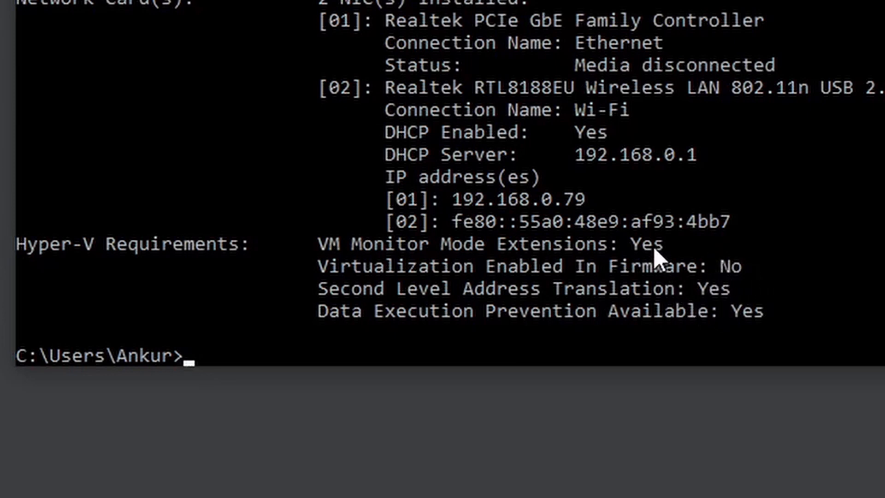
mouse_move(721, 311)
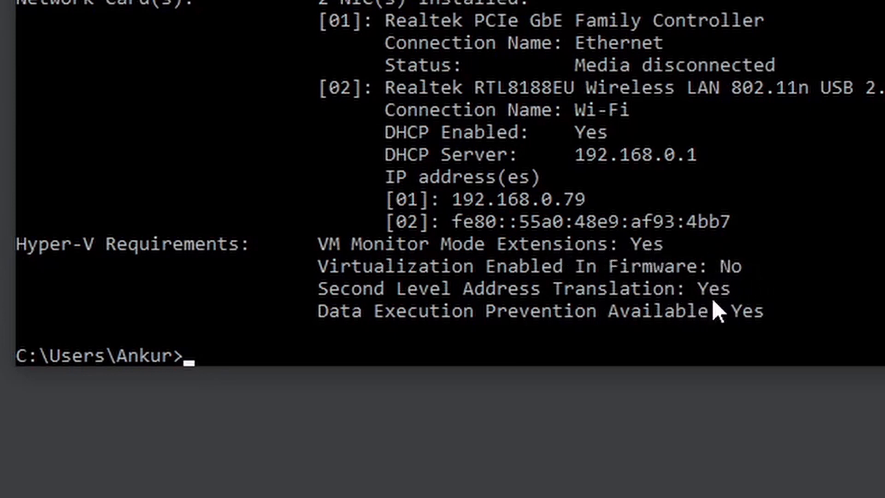
mouse_move(623, 264)
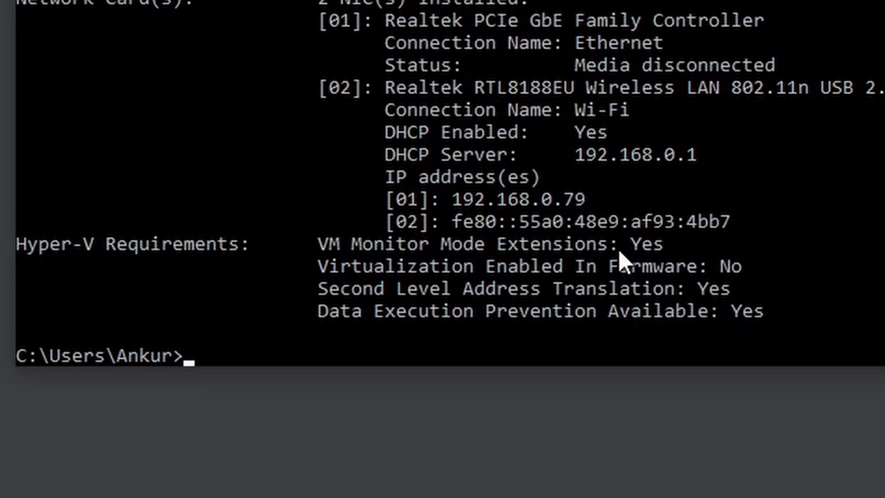
mouse_move(544, 268)
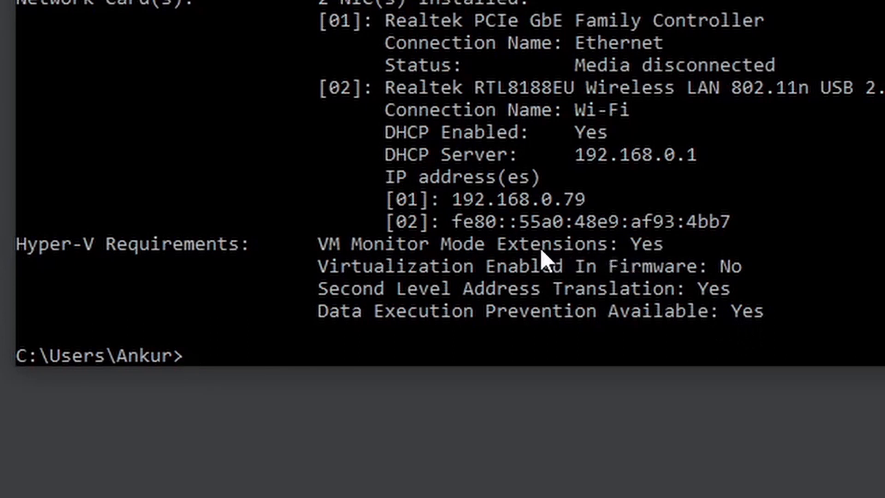
mouse_move(509, 276)
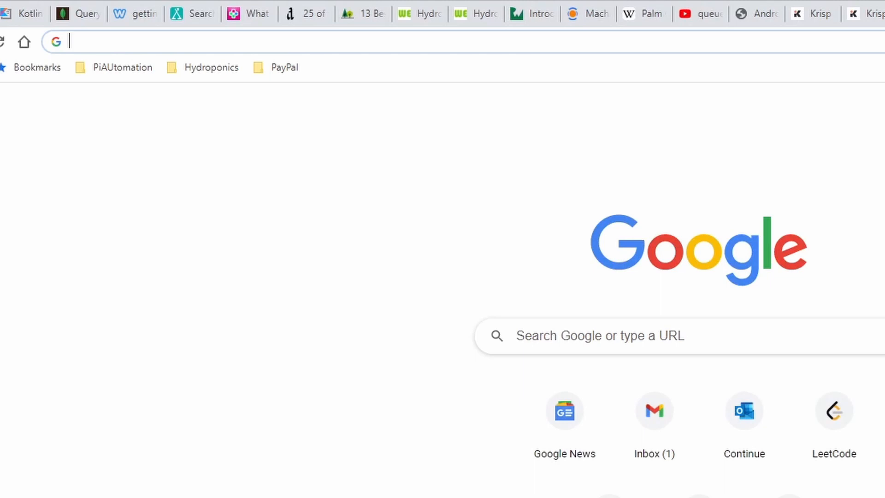
- Search 'microsoft android emulator' and view the Visual Studio Emulator for Android page
text(msicrofo)
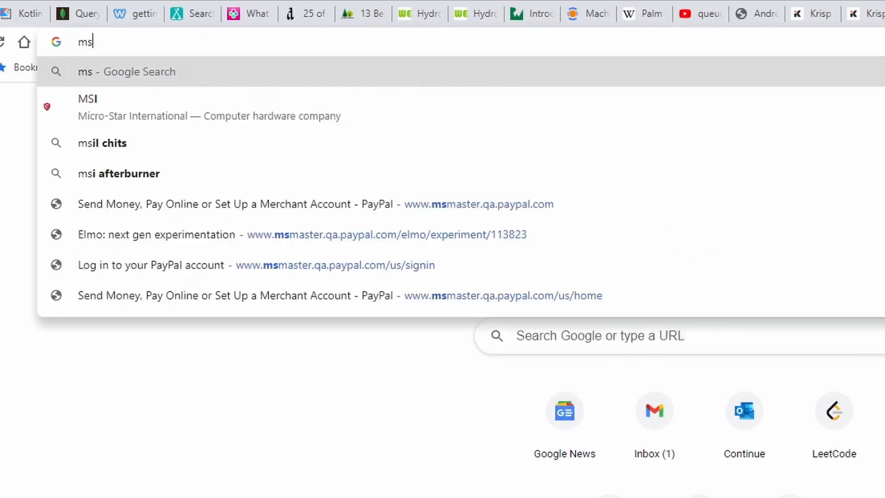
text(icrosoft)
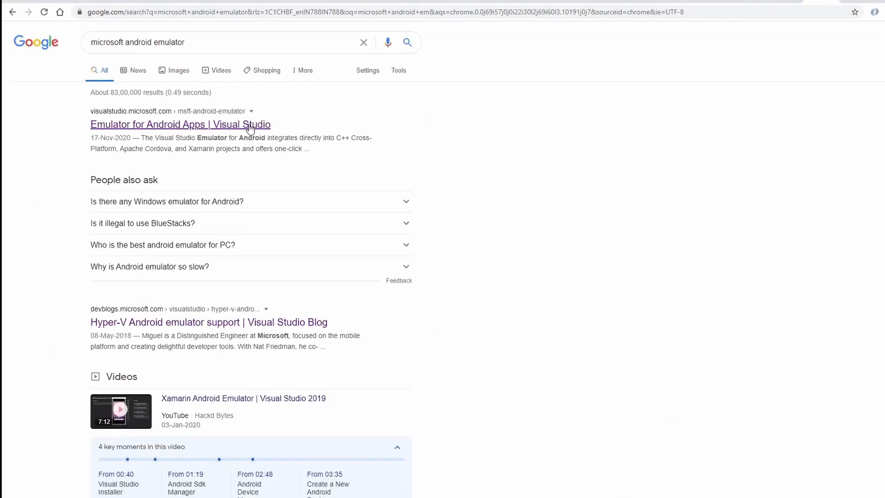
click(181, 124)
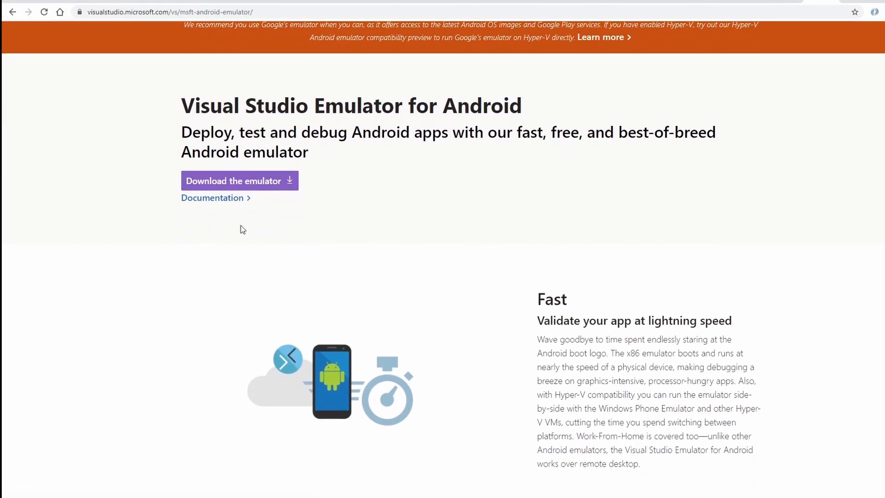
scroll(down, 3)
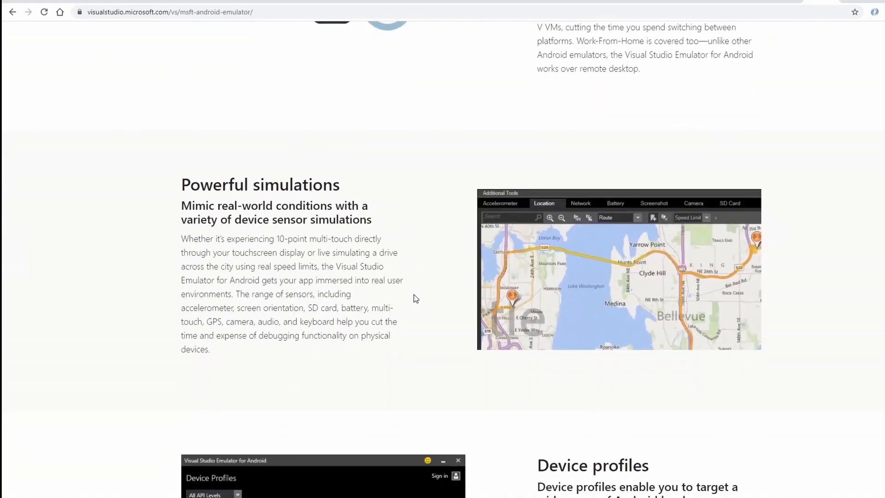
scroll(up, 3)
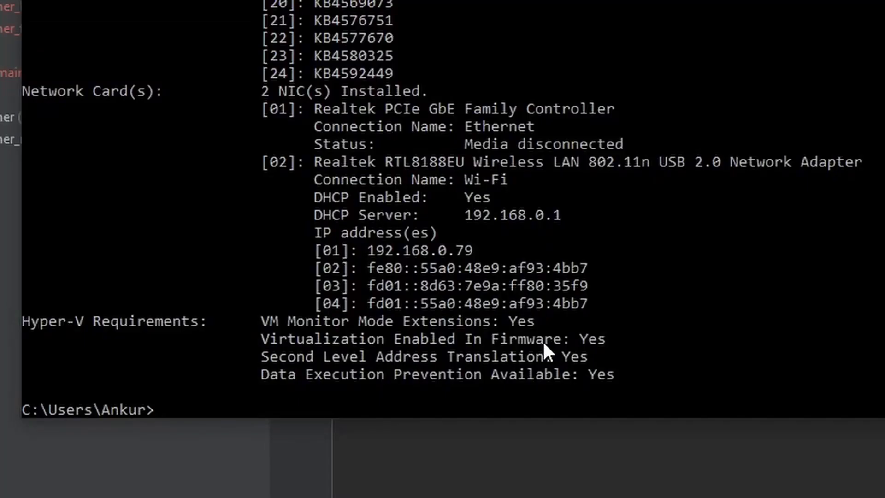
mouse_move(493, 369)
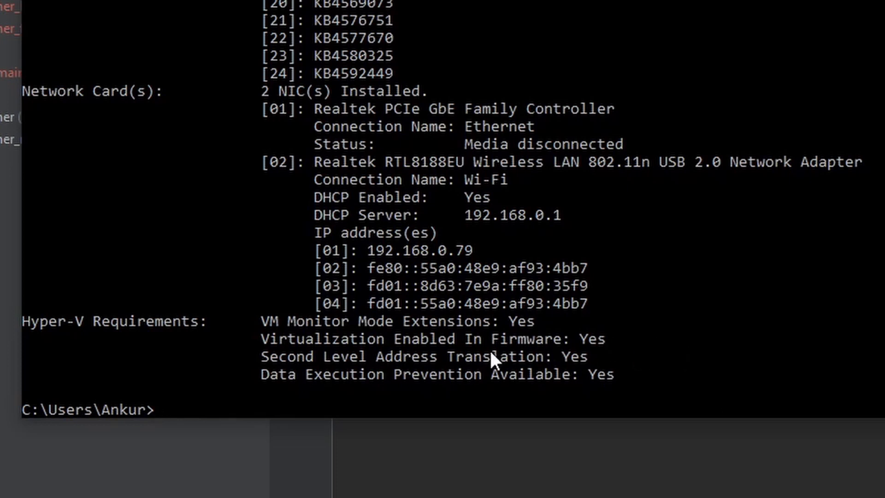
mouse_move(612, 363)
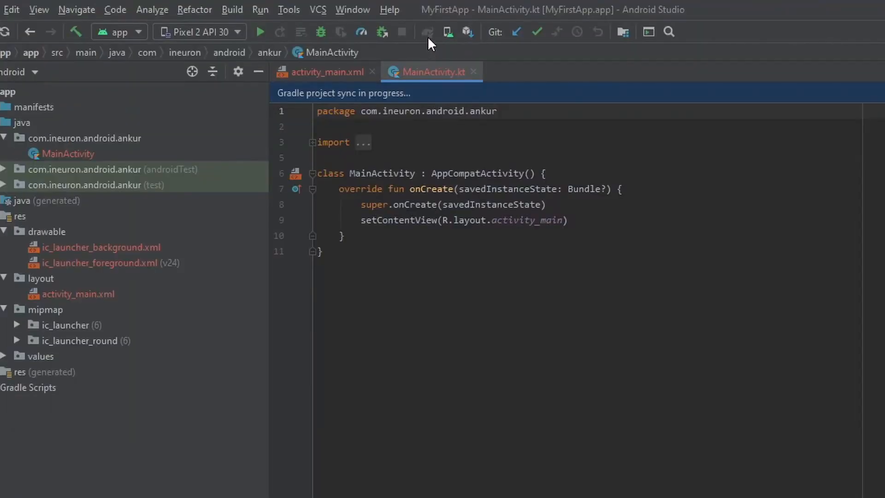
mouse_move(468, 31)
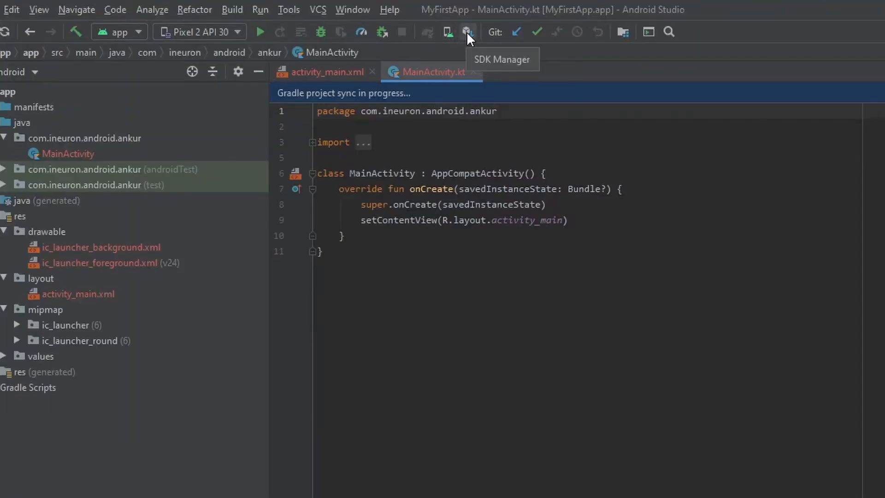
- In SDK Tools, tick Android Emulator Hypervisor Driver for AMD Processors and confirm its 160.6 KB install
click(467, 31)
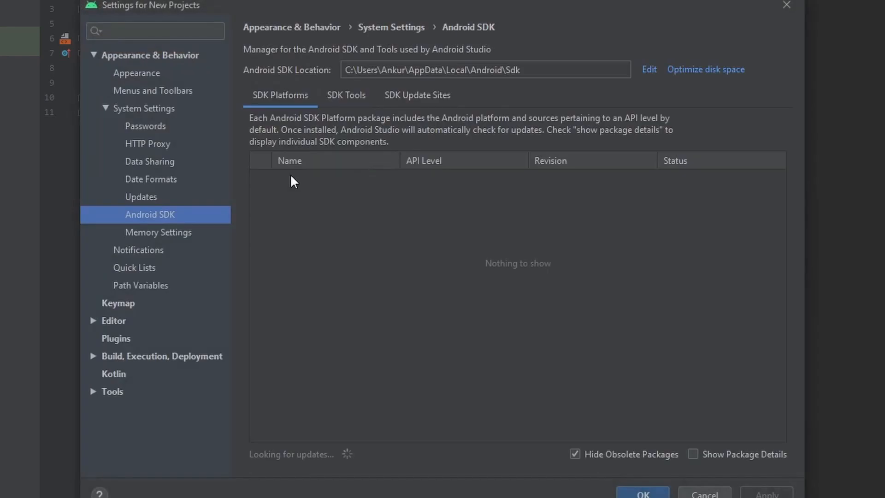
click(345, 95)
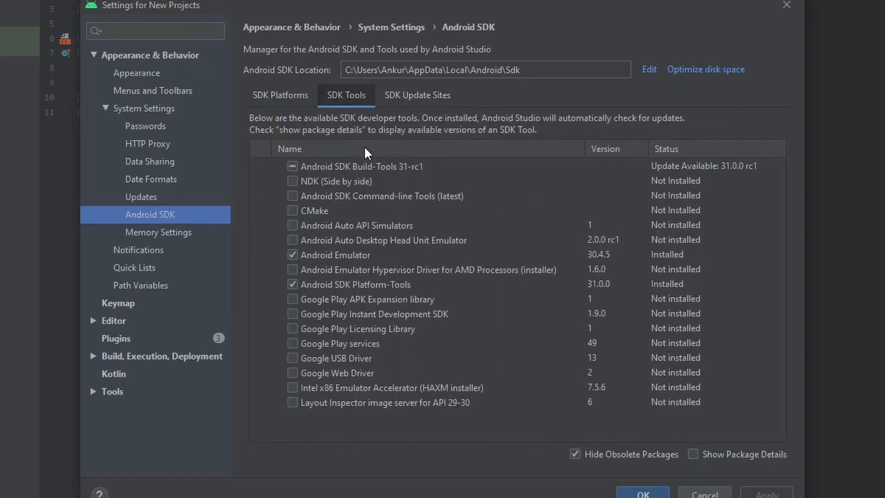
mouse_move(352, 280)
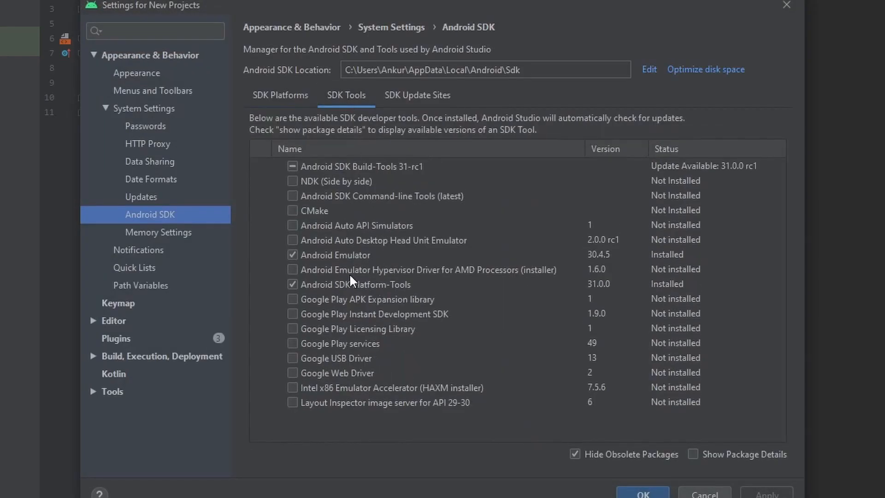
click(292, 269)
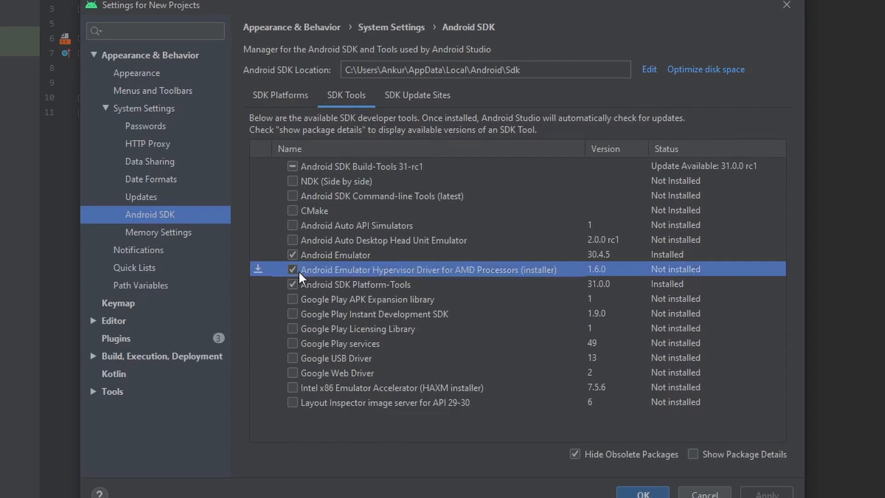
click(292, 270)
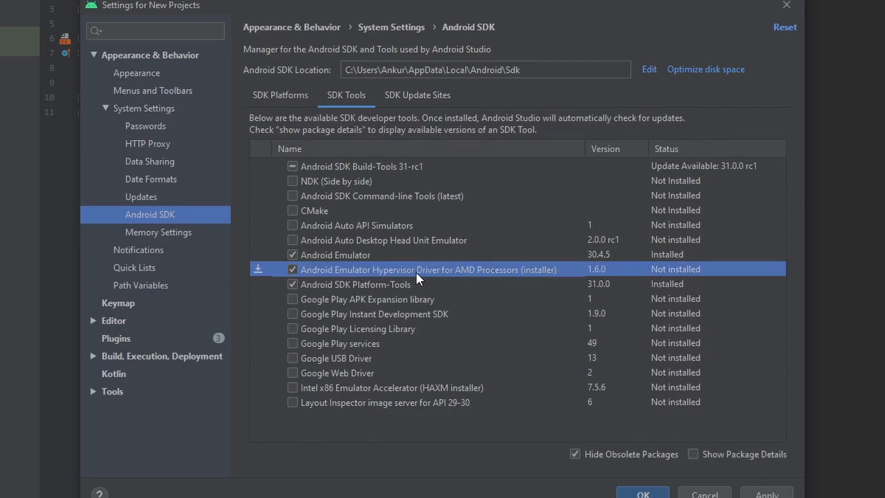
mouse_move(503, 280)
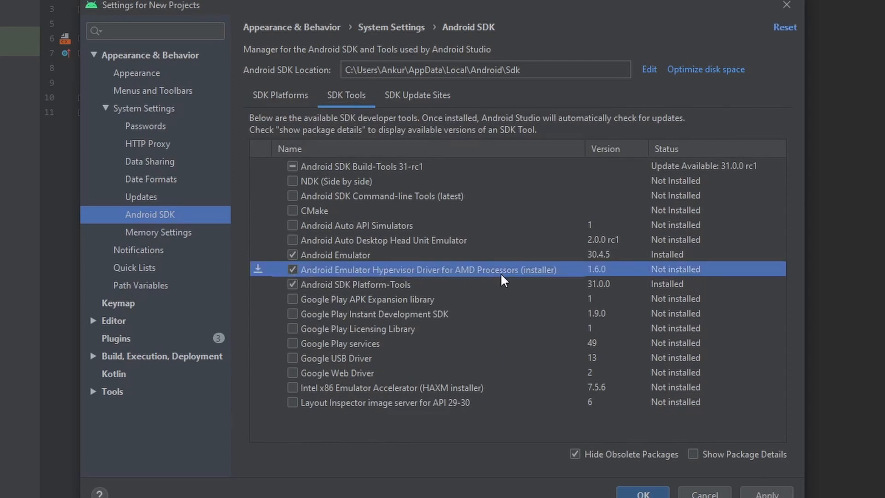
mouse_move(762, 495)
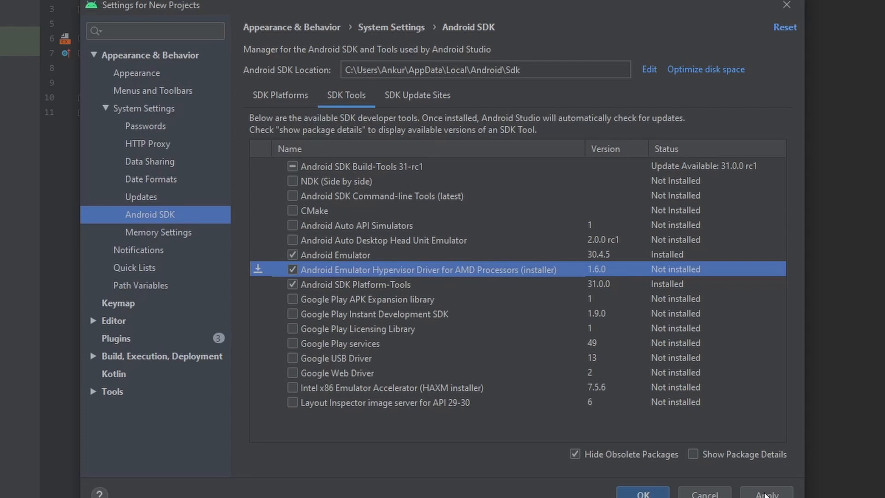
mouse_move(404, 371)
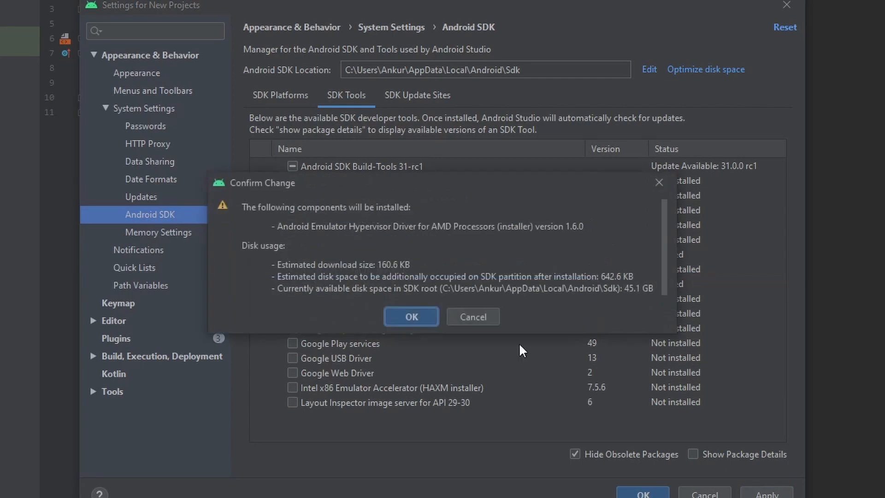
click(411, 317)
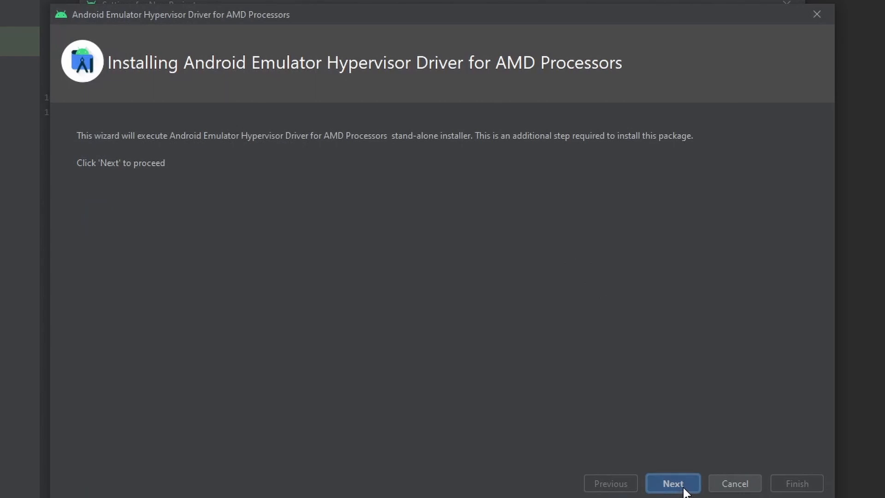
- Finish the AMD hypervisor driver installer with details shown, confirm the component installer, and close Settings
click(673, 483)
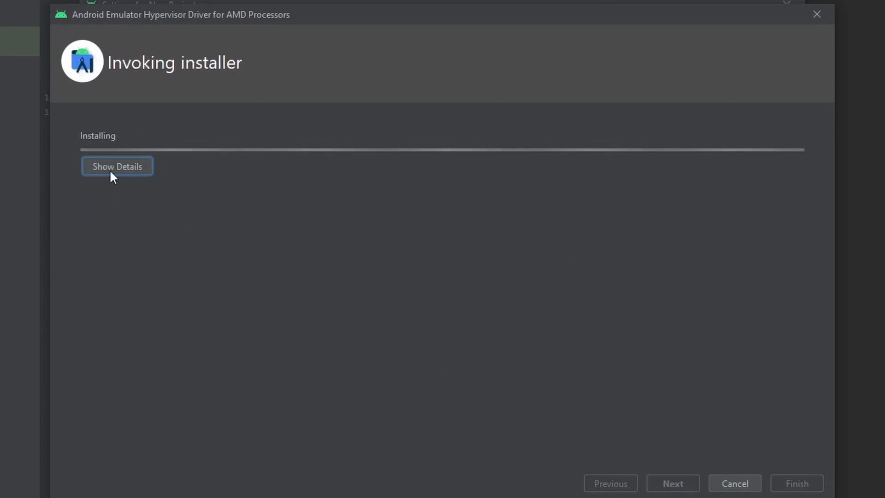
click(117, 166)
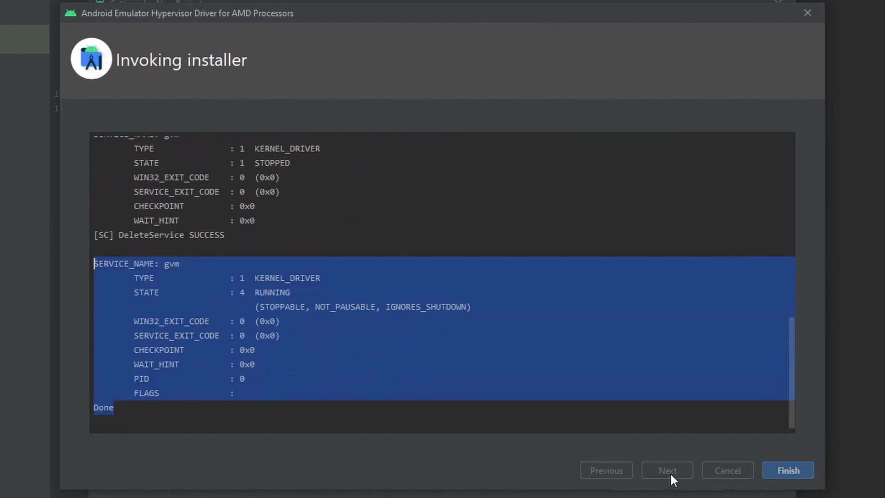
click(788, 469)
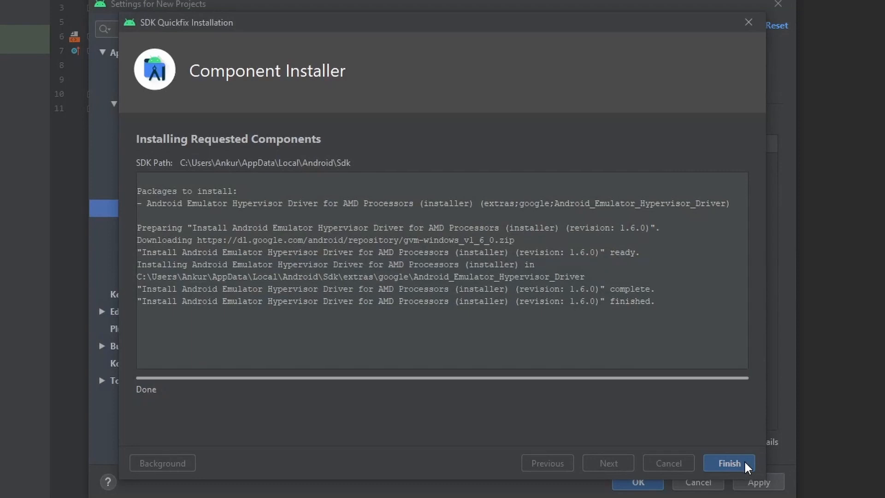
click(729, 462)
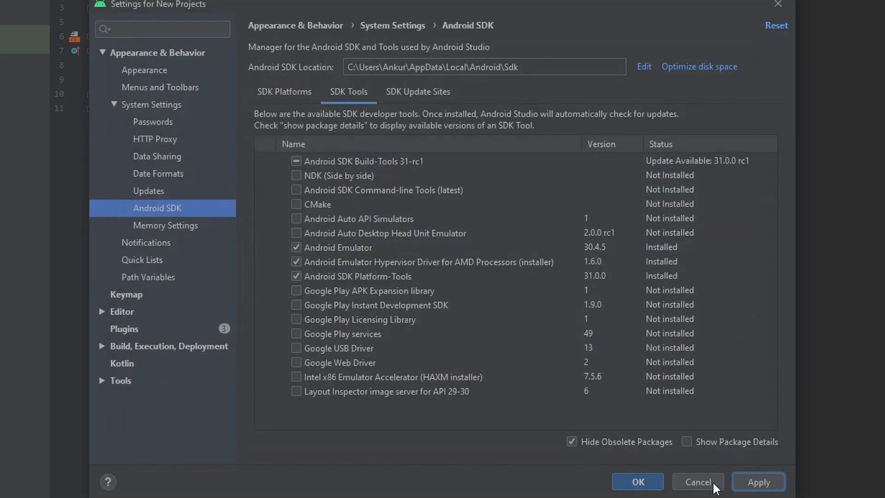
click(699, 481)
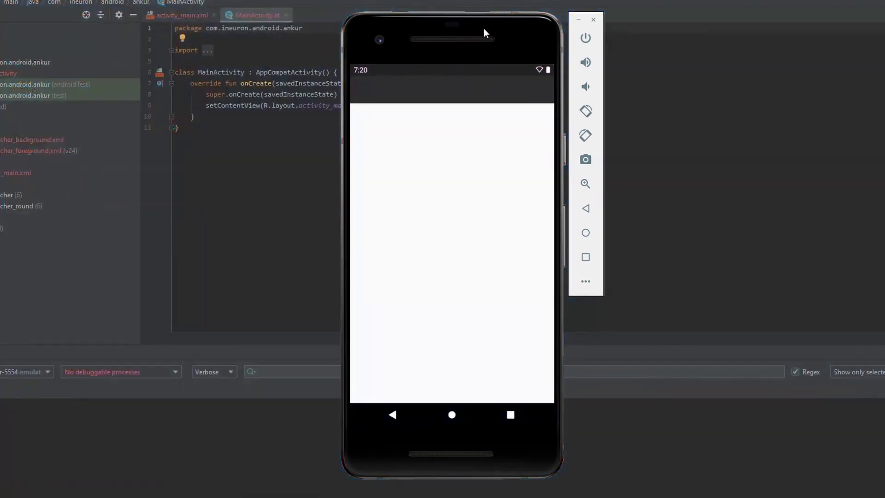
- Run MyFirstApp on the Pixel 2 API 30 emulator until Hello World! appears
click(594, 20)
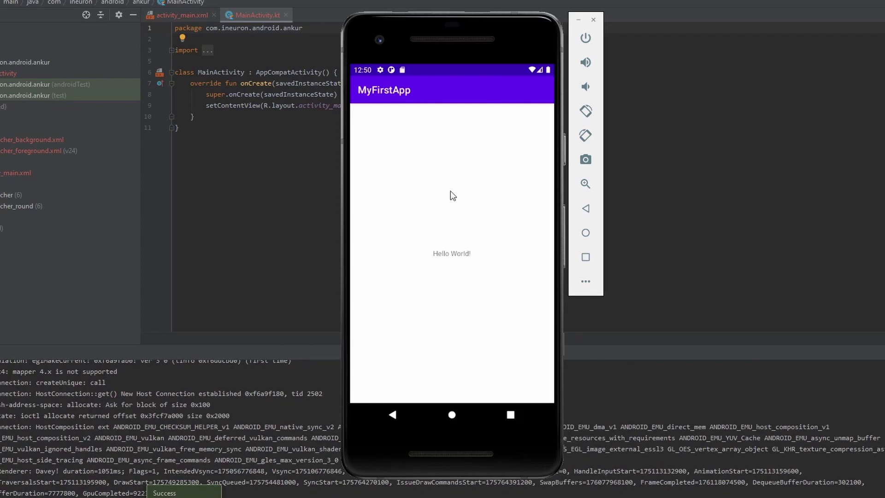
mouse_move(465, 265)
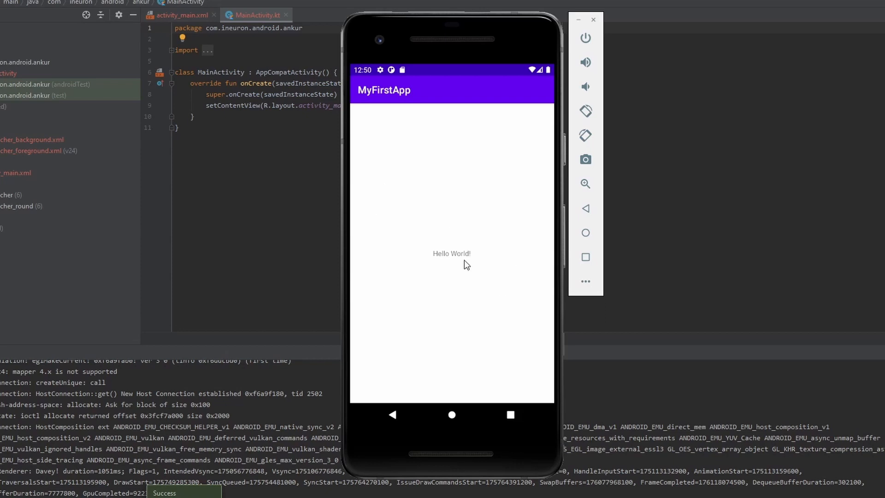